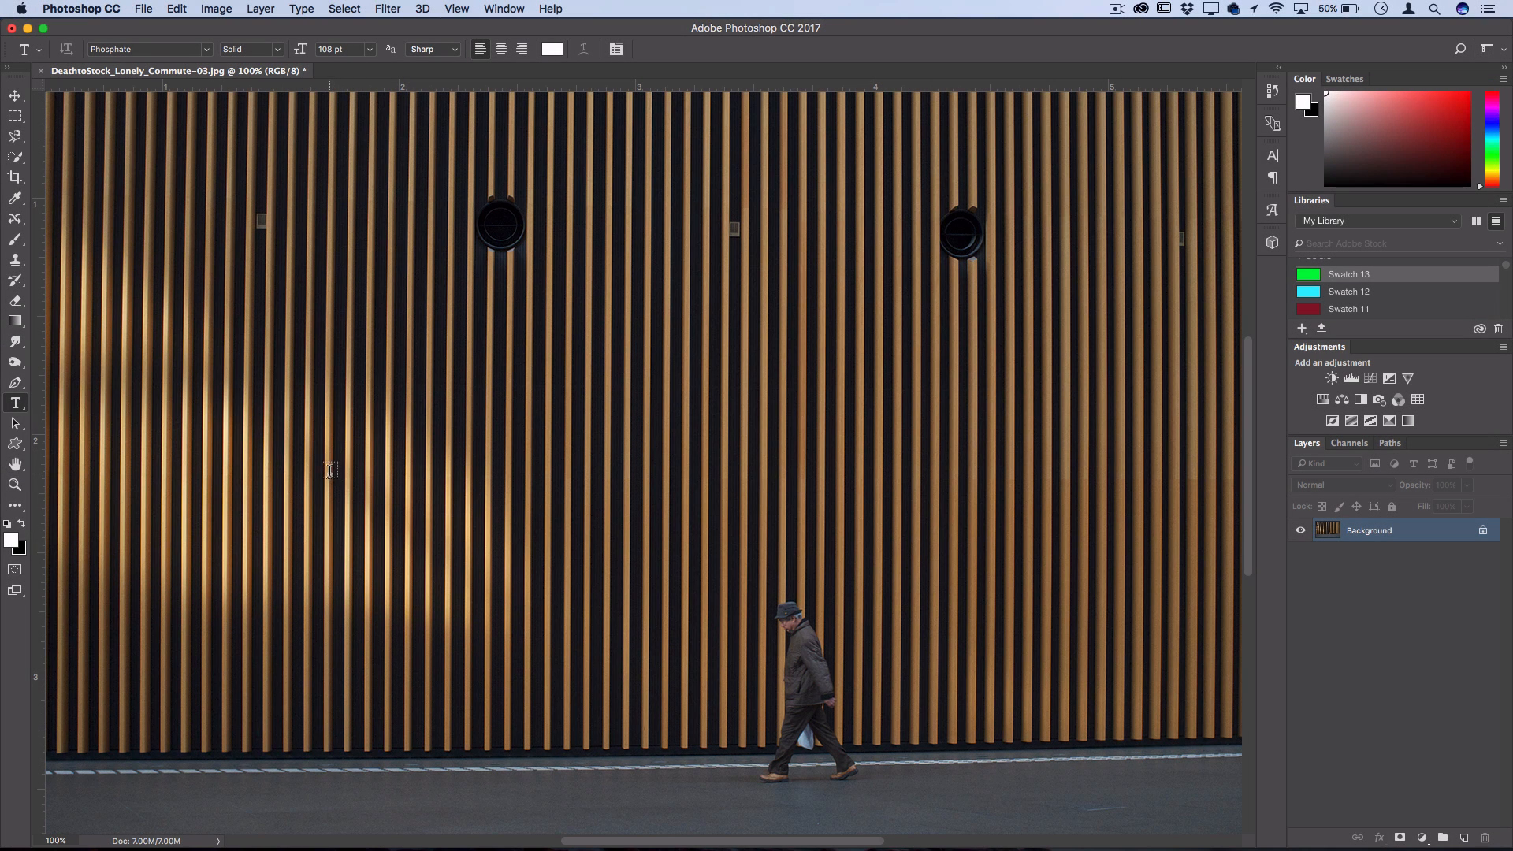
Type the HELLO lettering in white across the wooden slat wall photo
{"action": "type", "text": "HELLO"}
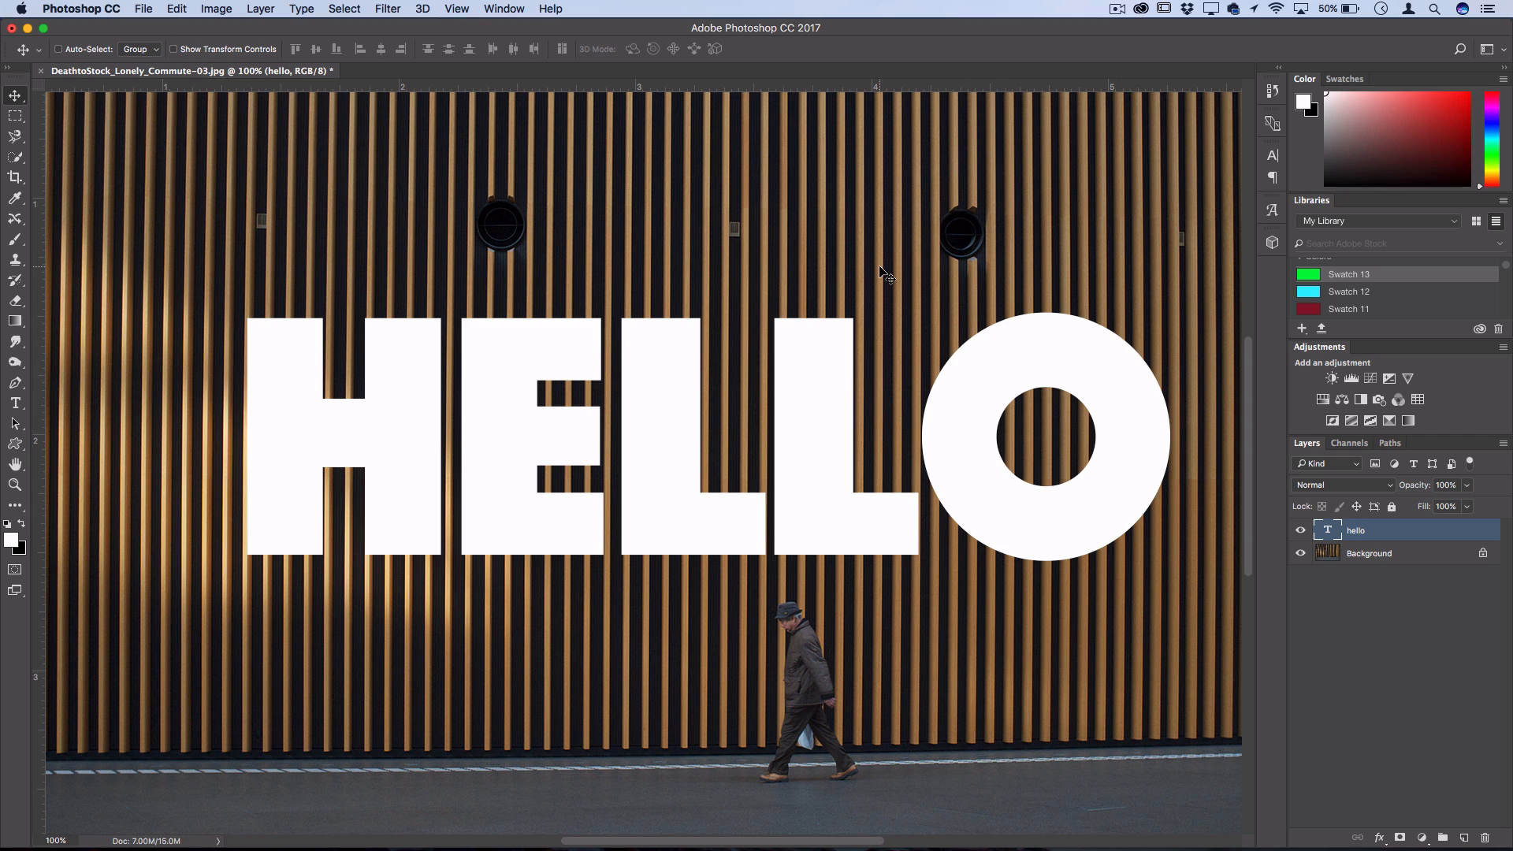
{"action": "mouse_move", "coordinate": [854, 304]}
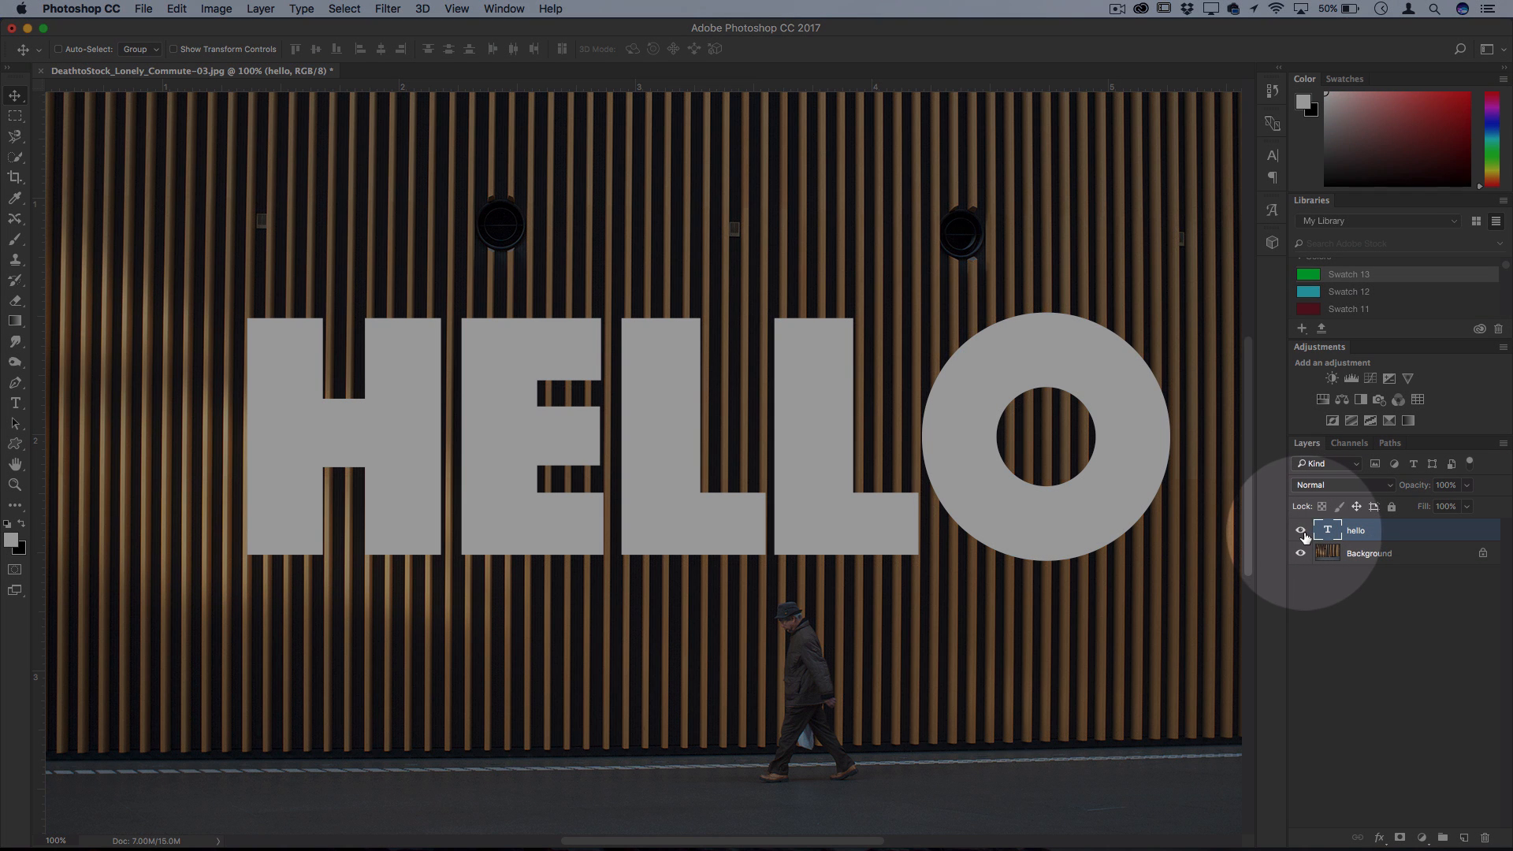
Hide the HELLO layer and save the wall photo to the Desktop as displacemap.psd
{"action": "left_click", "coordinate": [1300, 531]}
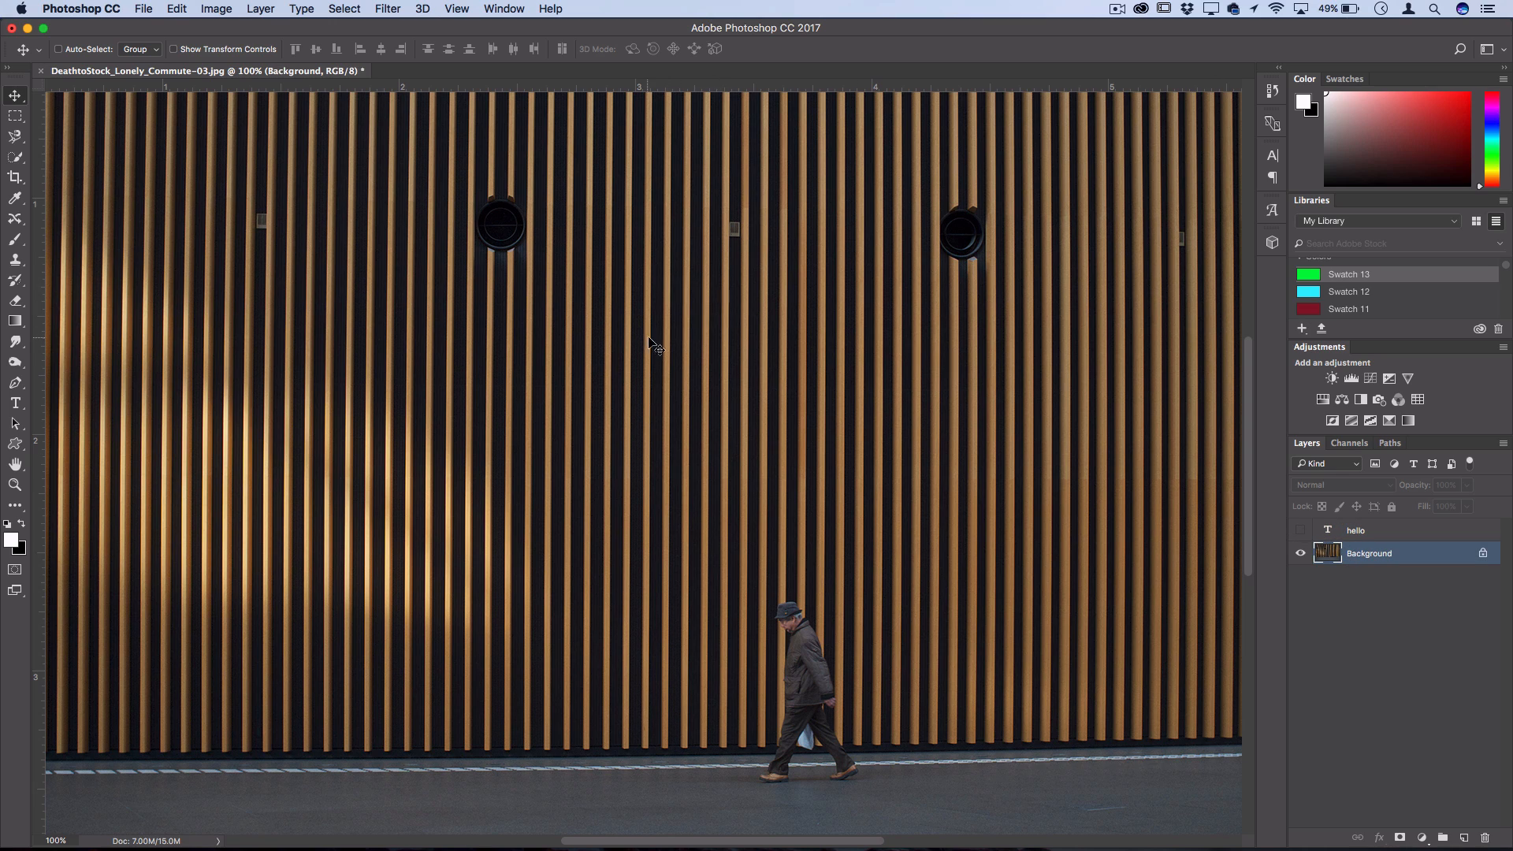
{"action": "mouse_move", "coordinate": [441, 432]}
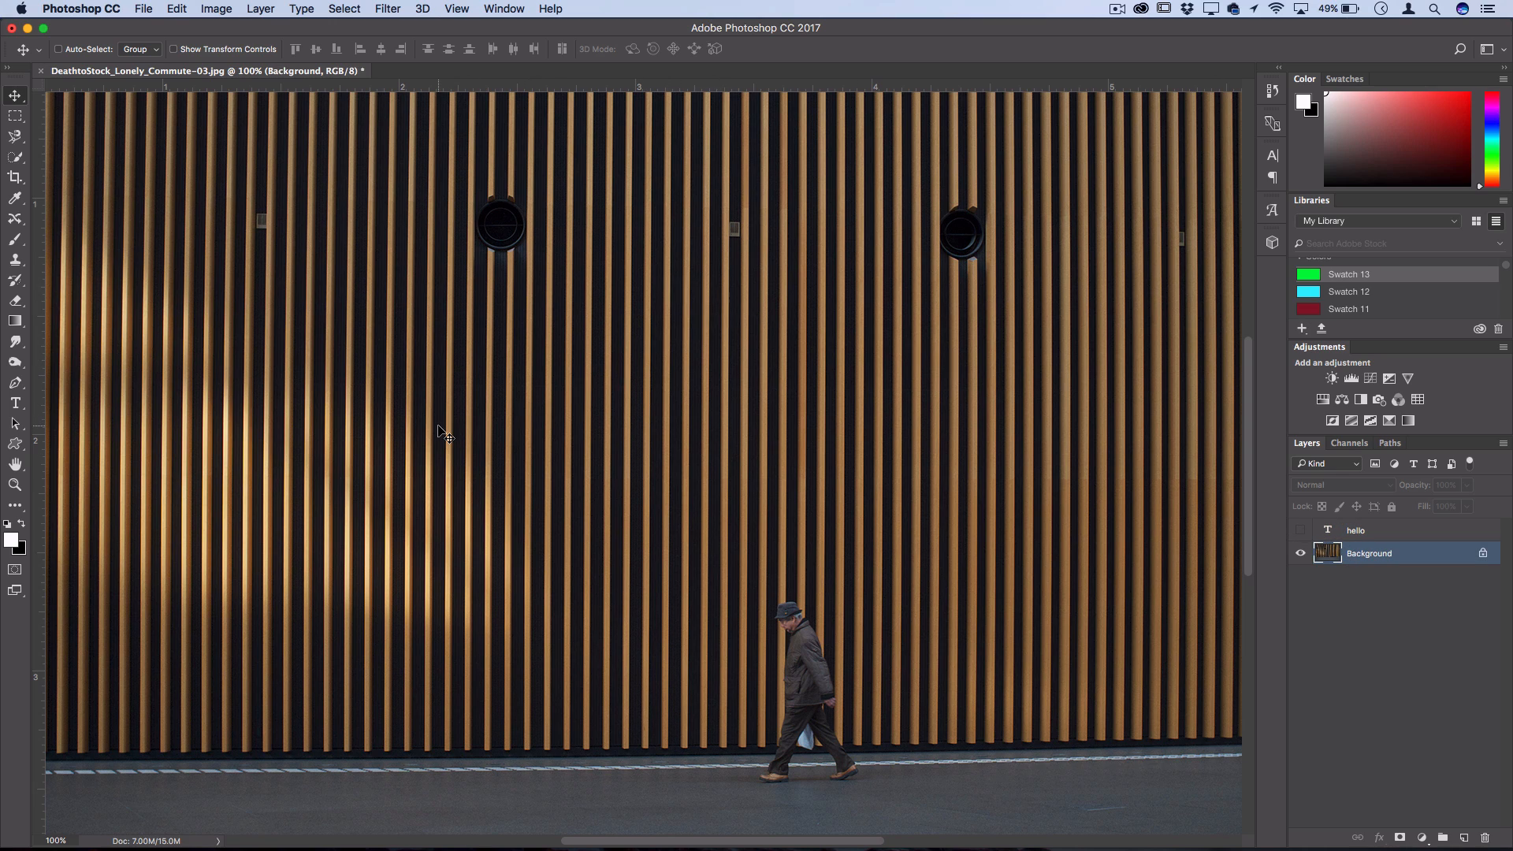
{"action": "left_click", "coordinate": [144, 8]}
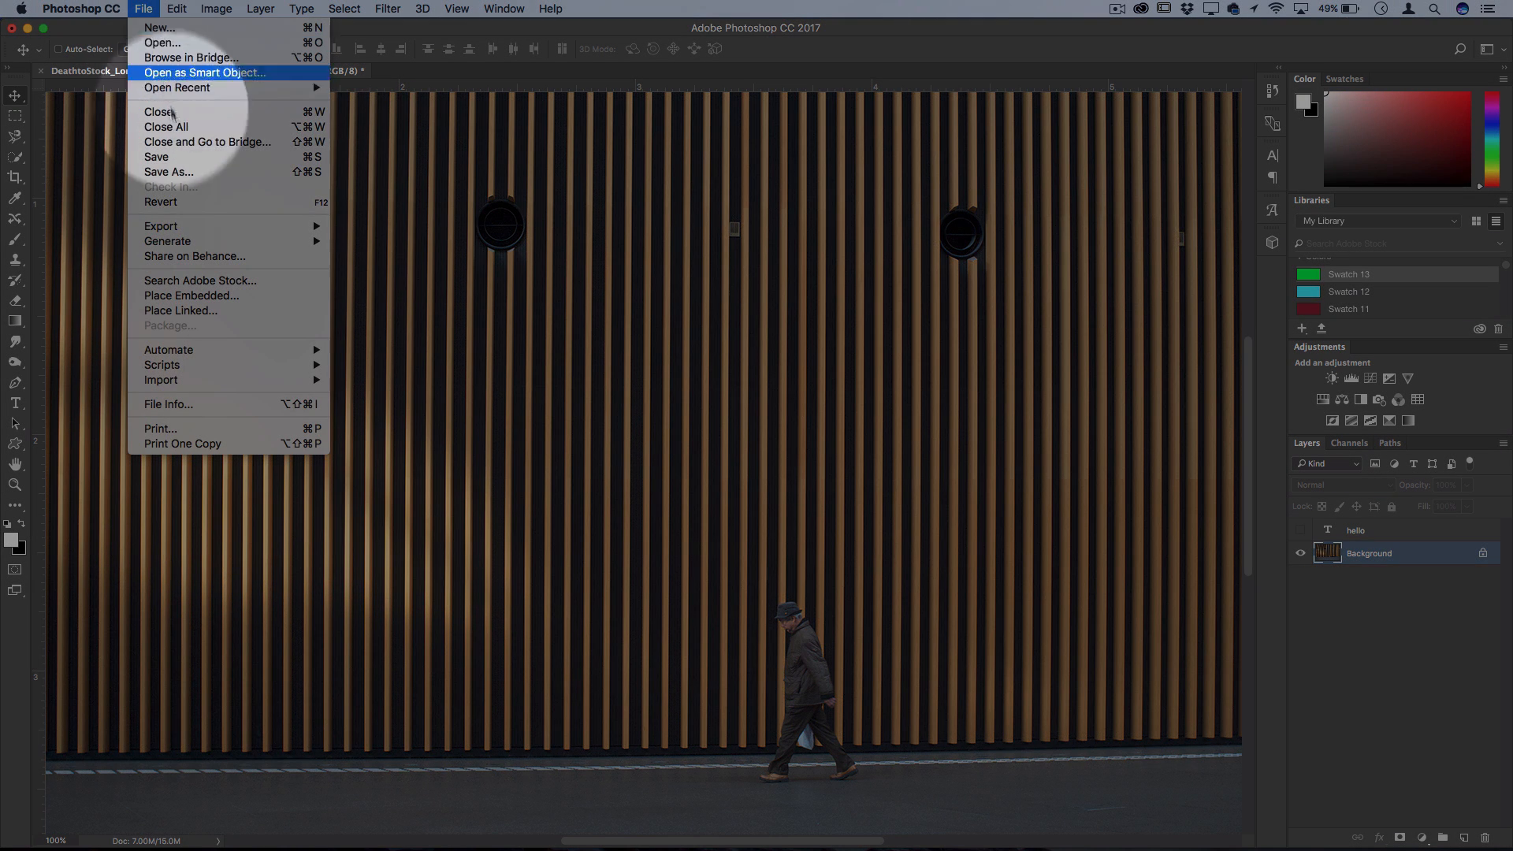
{"action": "left_click", "coordinate": [168, 172]}
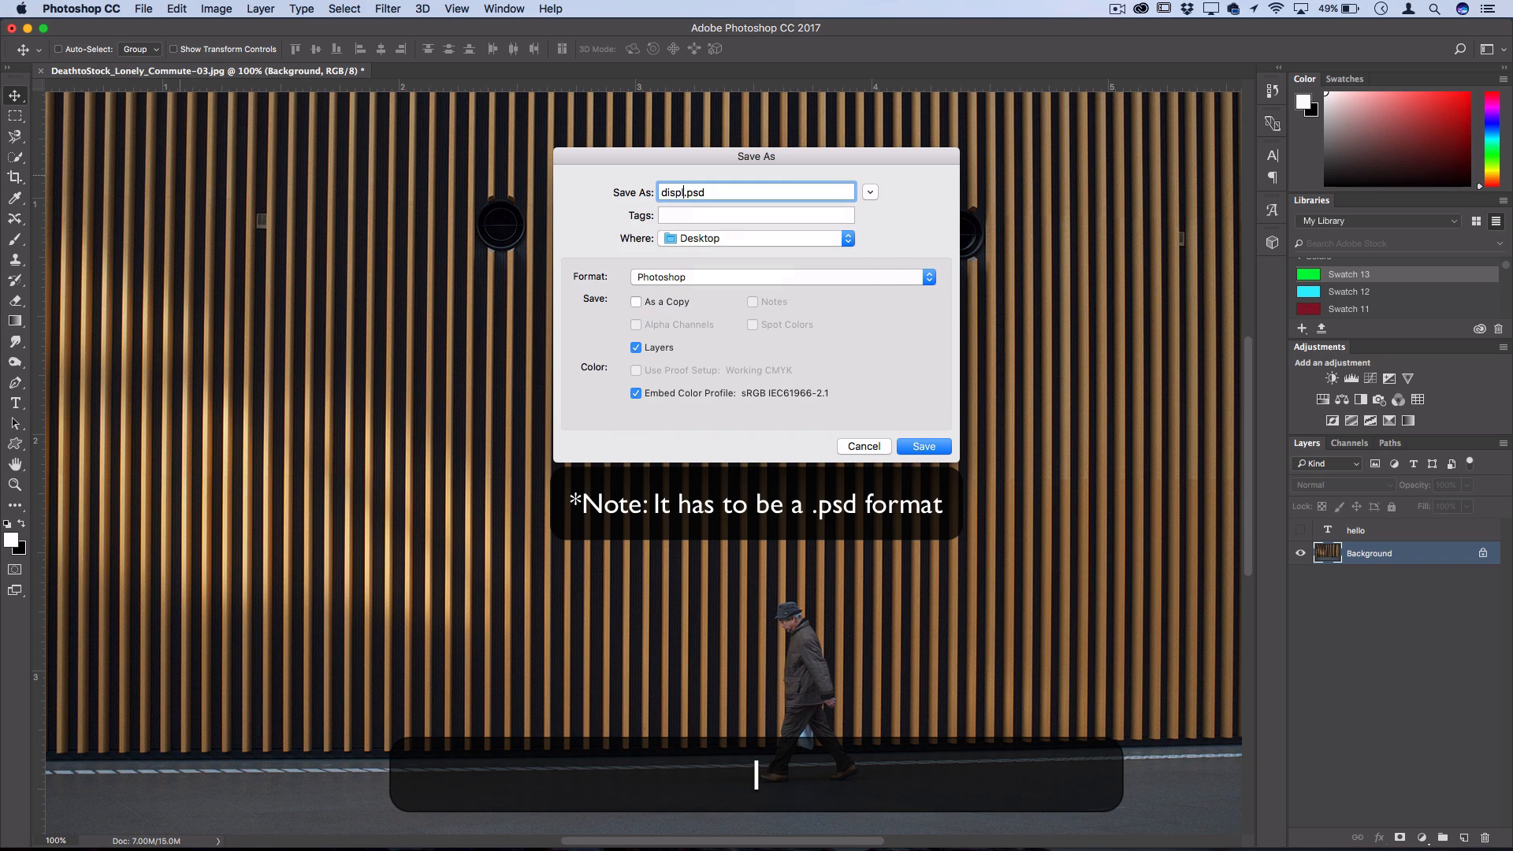
{"action": "type", "text": "acem"}
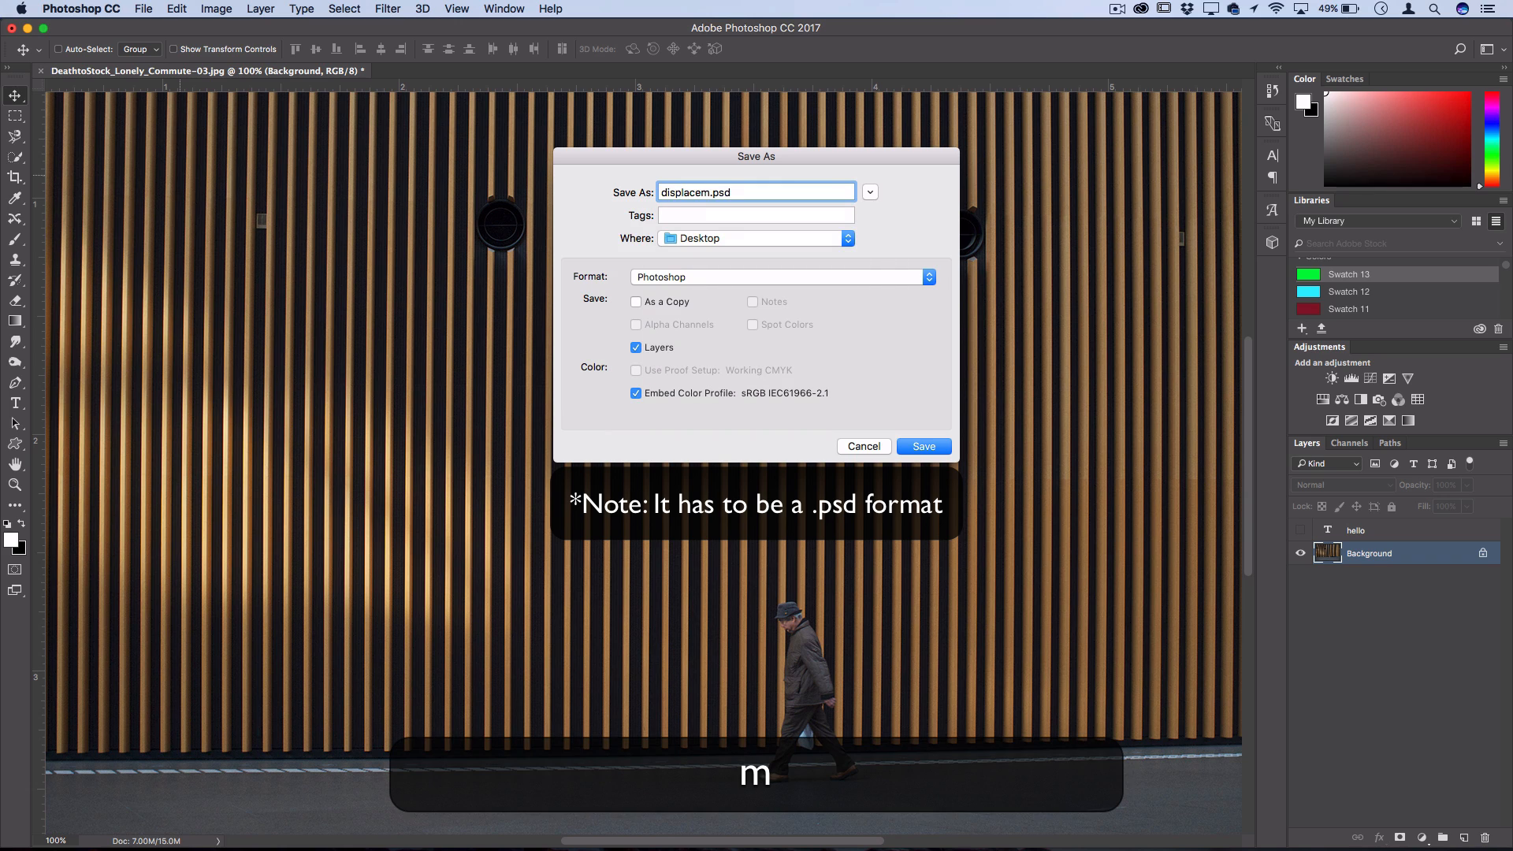
{"action": "left_click", "coordinate": [921, 445]}
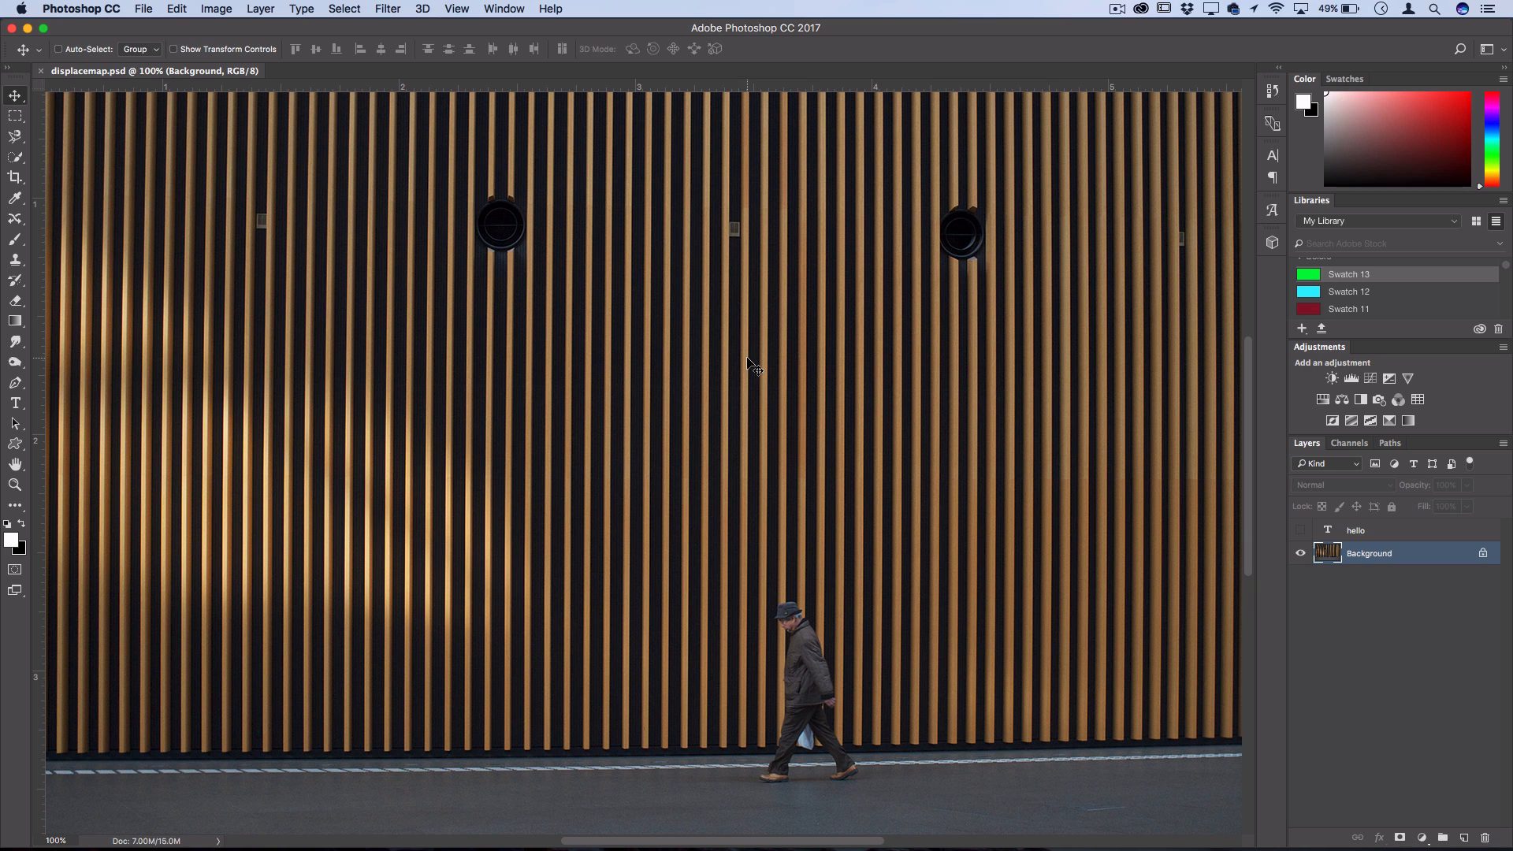
Show the HELLO layer again and convert it to a smart object via Filter > Distort > Displace
{"action": "left_click", "coordinate": [1300, 529]}
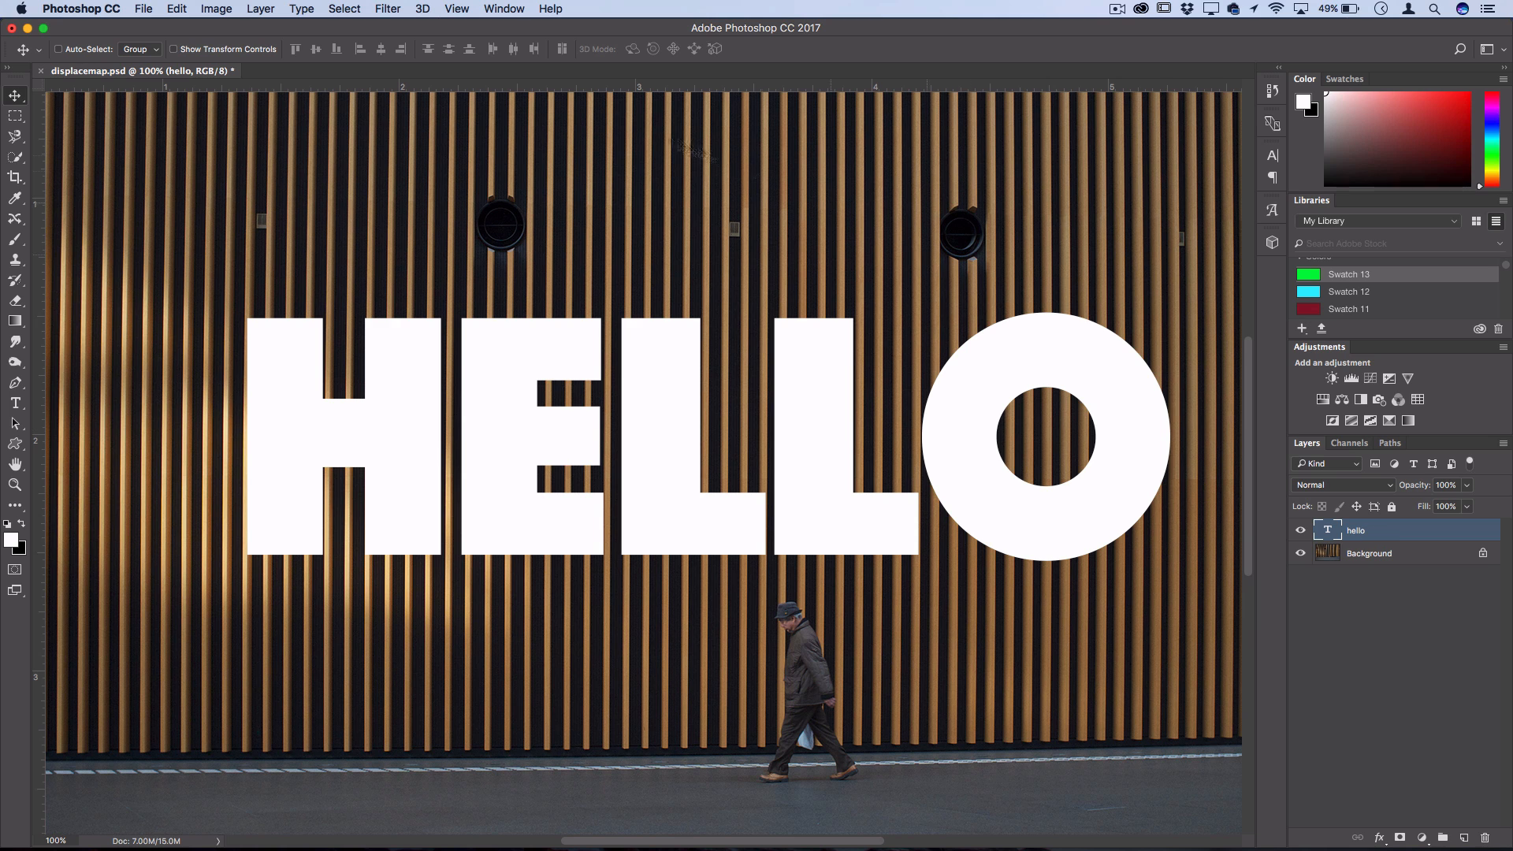
{"action": "left_click", "coordinate": [388, 9]}
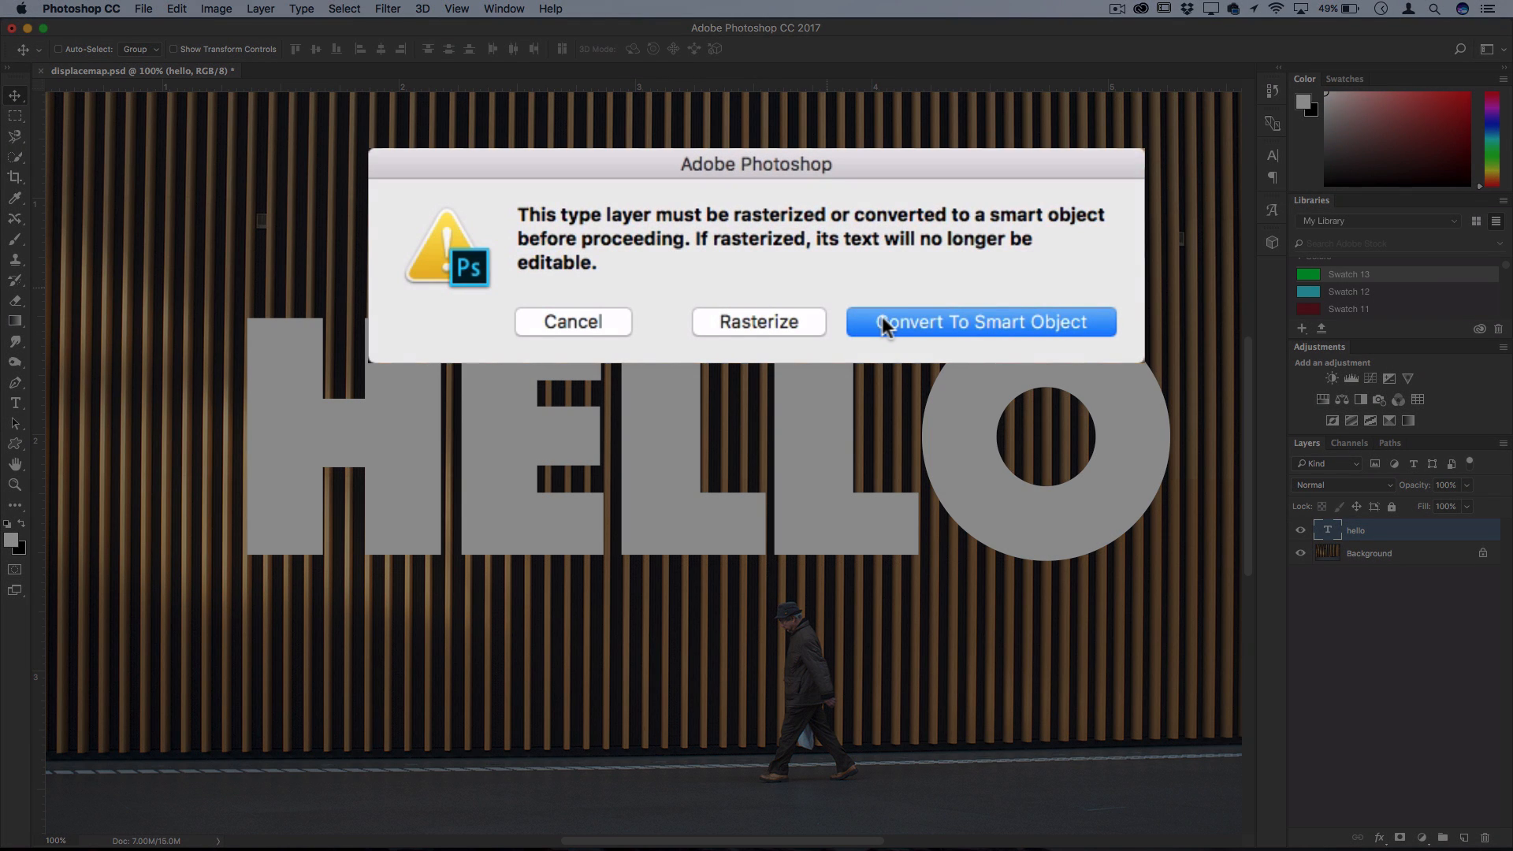
{"action": "left_click", "coordinate": [979, 322]}
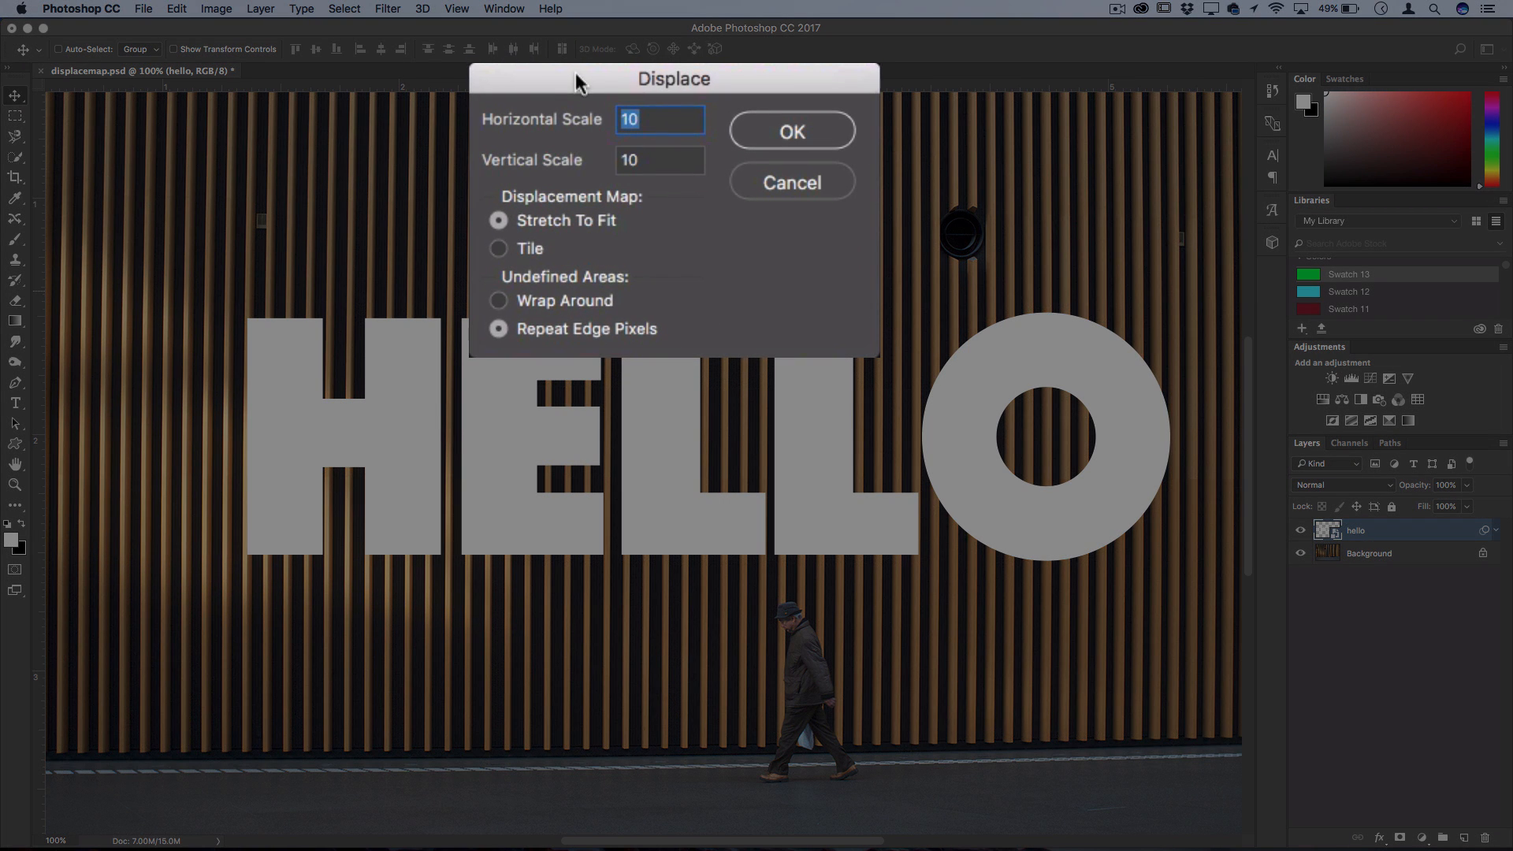
{"action": "mouse_move", "coordinate": [573, 163]}
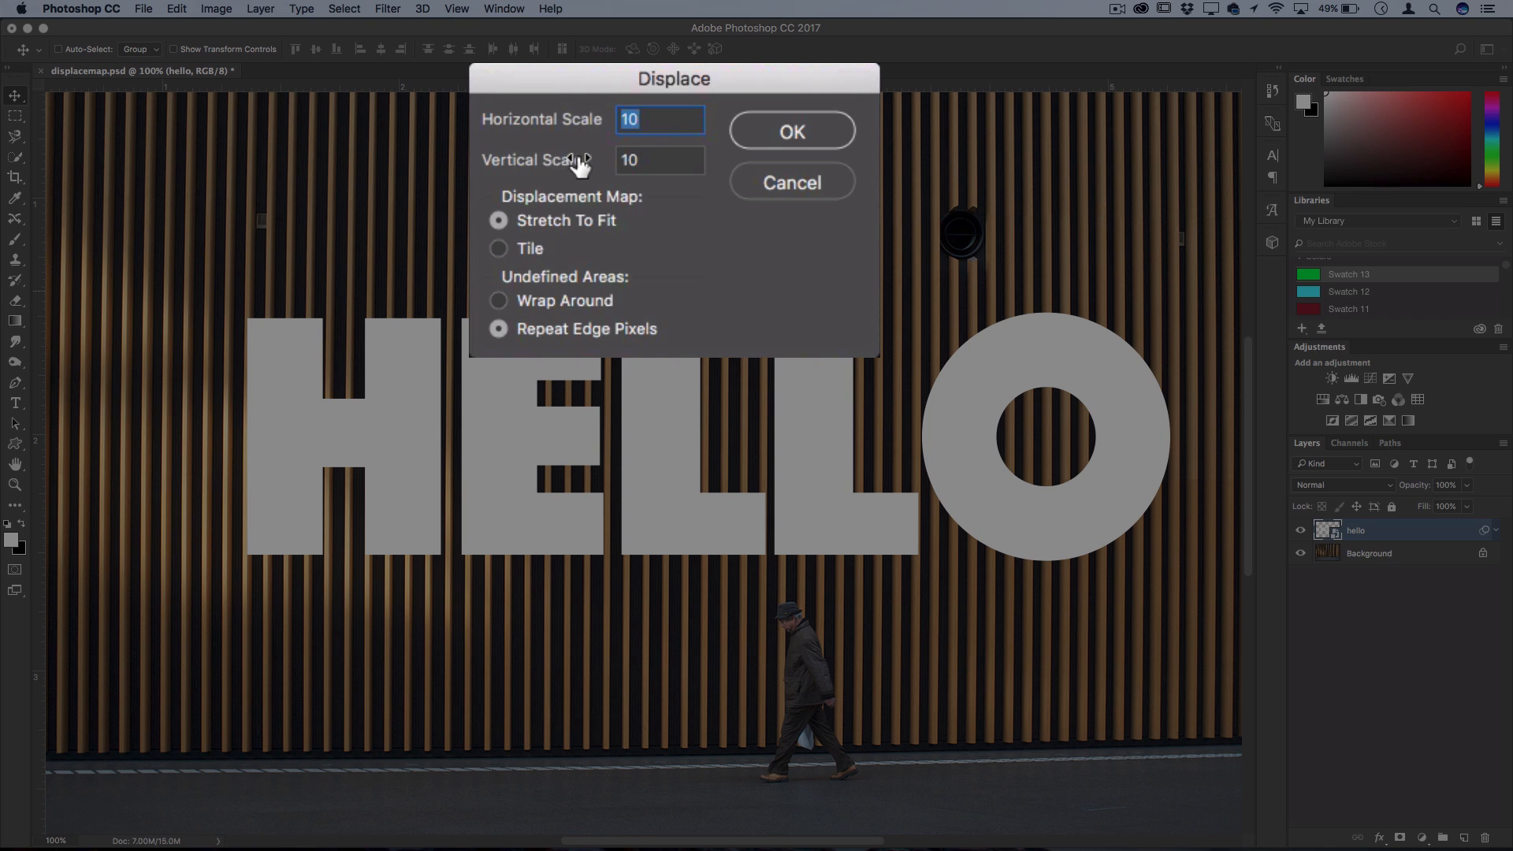
{"action": "mouse_move", "coordinate": [641, 159]}
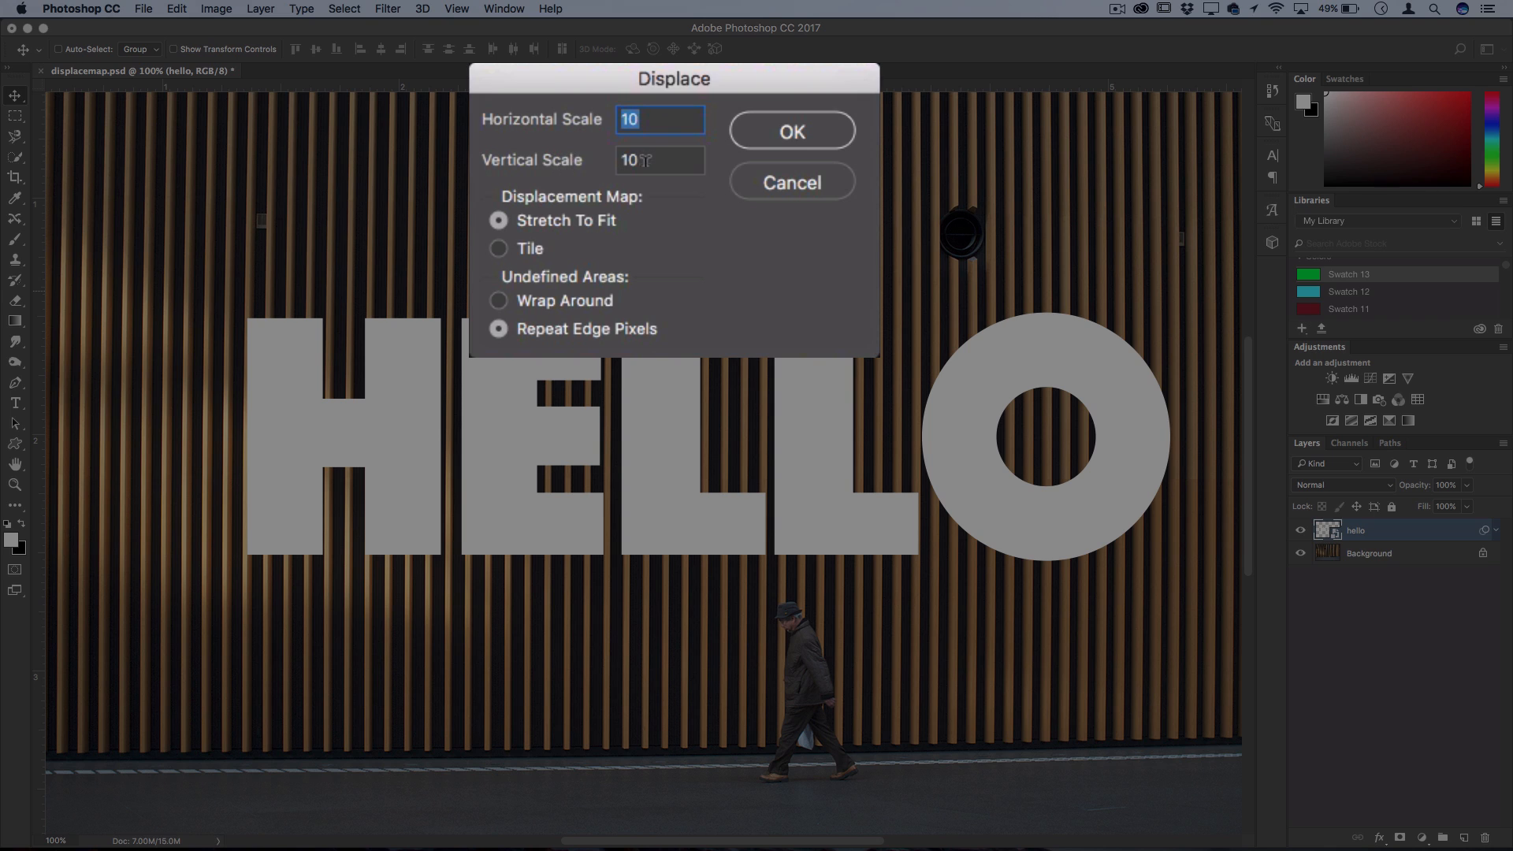
{"action": "mouse_move", "coordinate": [602, 204]}
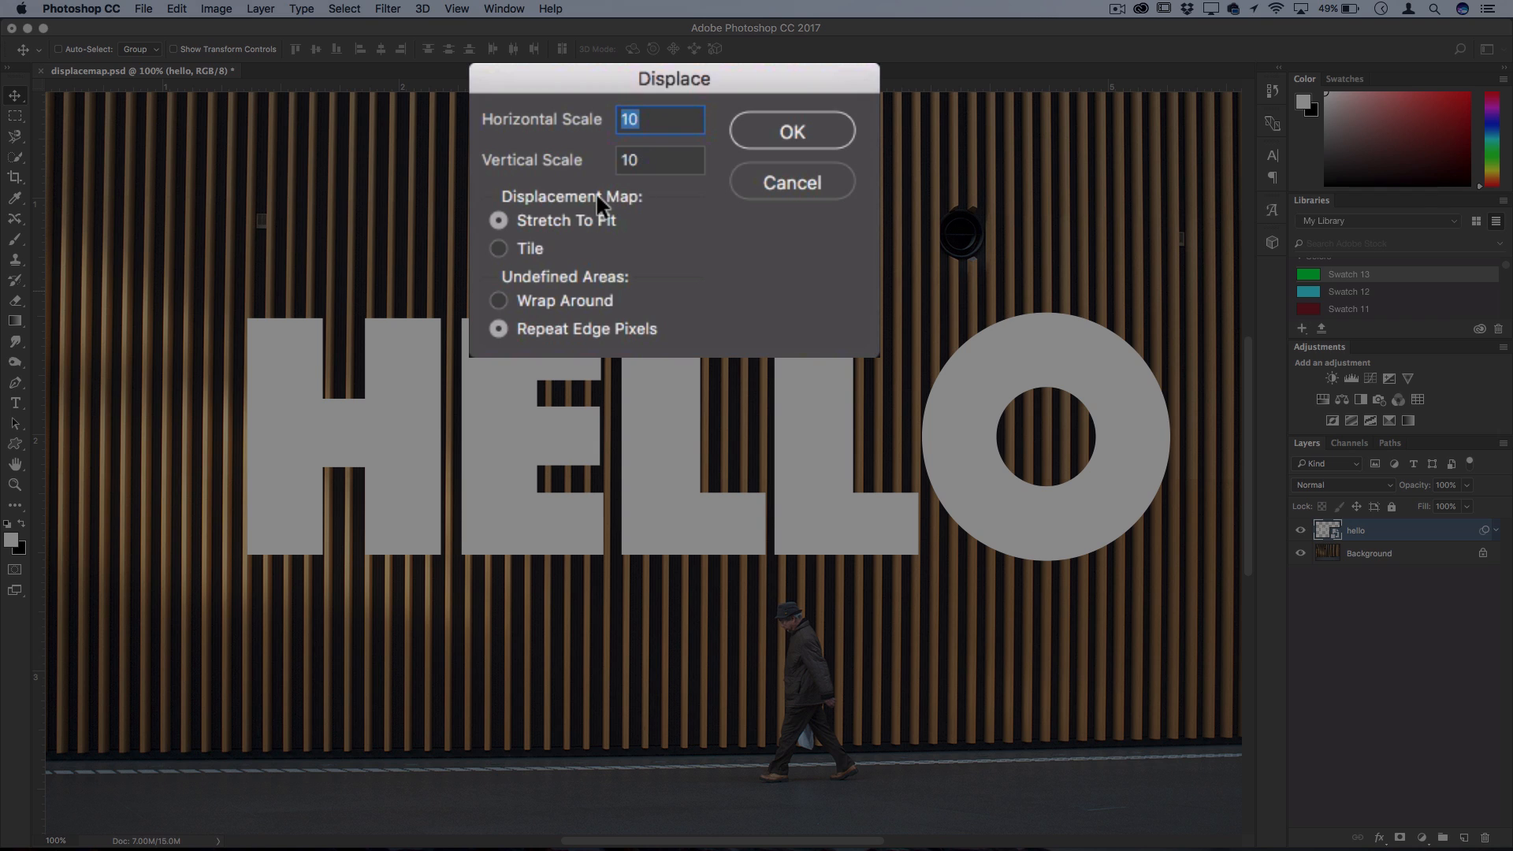
{"action": "mouse_move", "coordinate": [558, 250]}
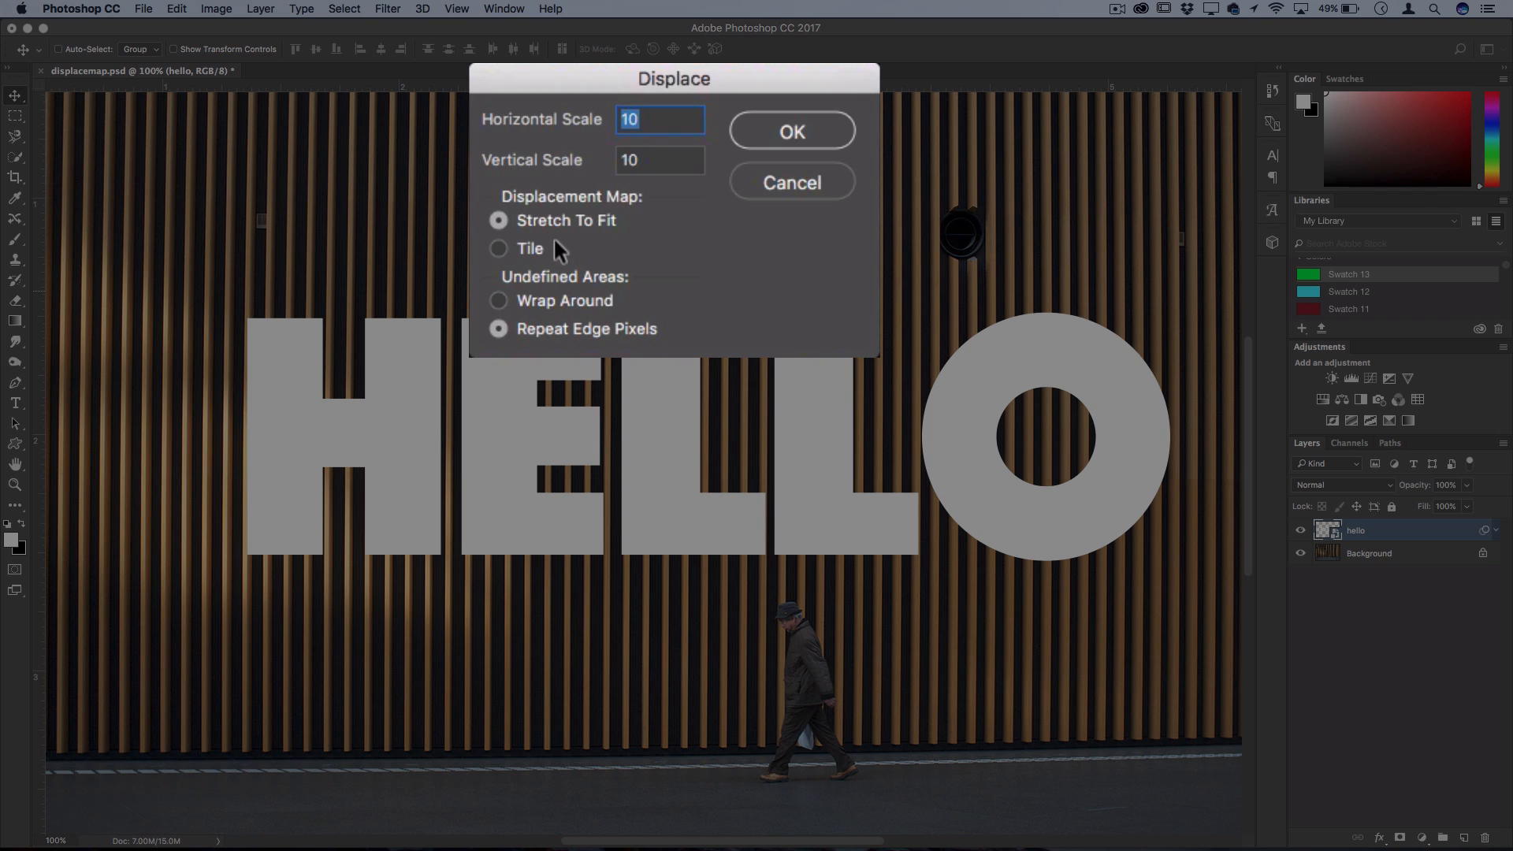
{"action": "mouse_move", "coordinate": [542, 244]}
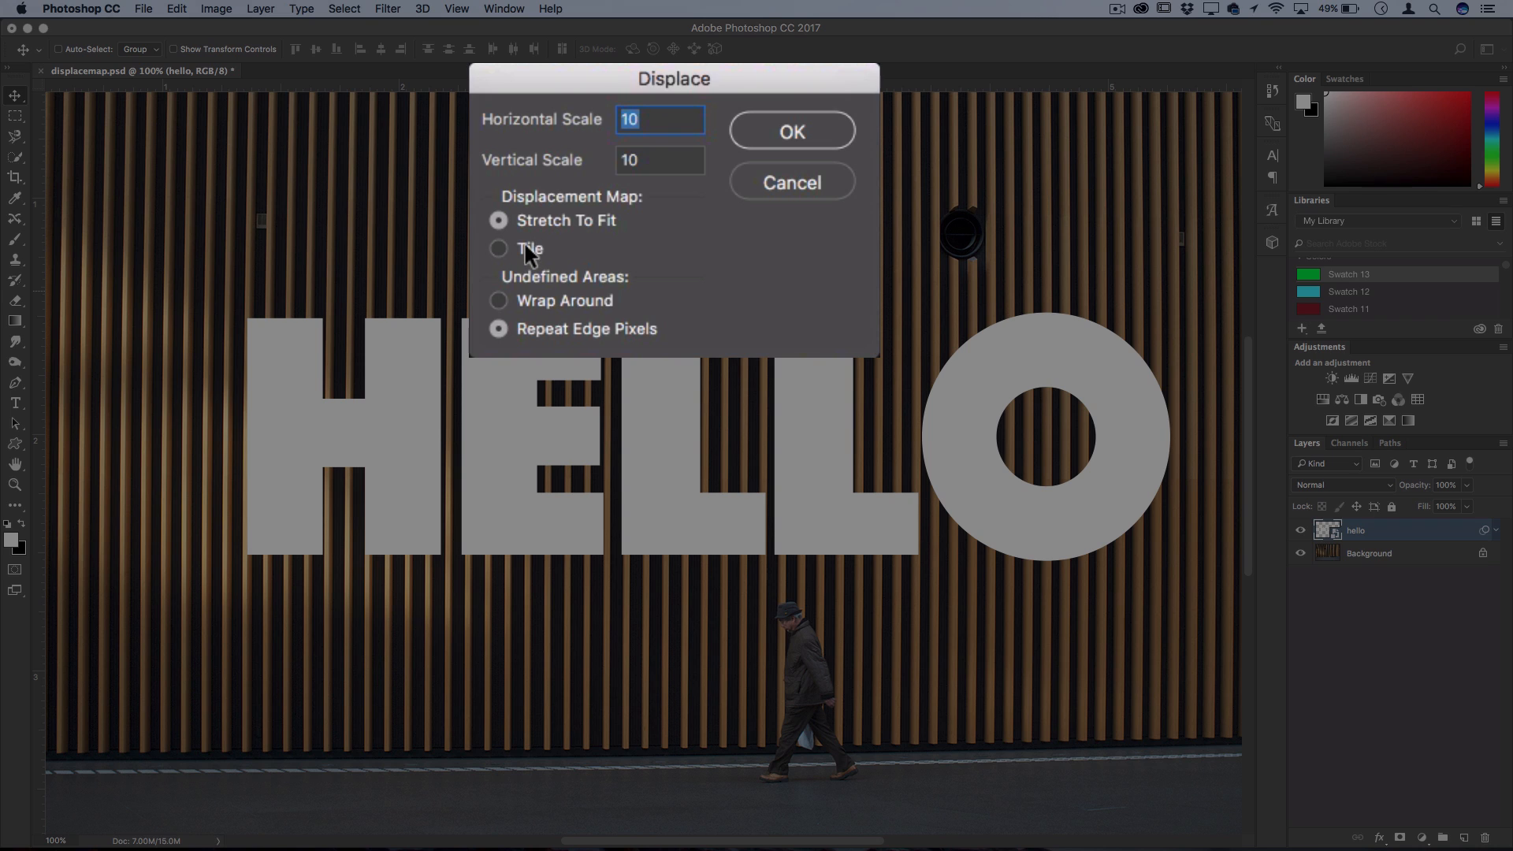
{"action": "mouse_move", "coordinate": [493, 399]}
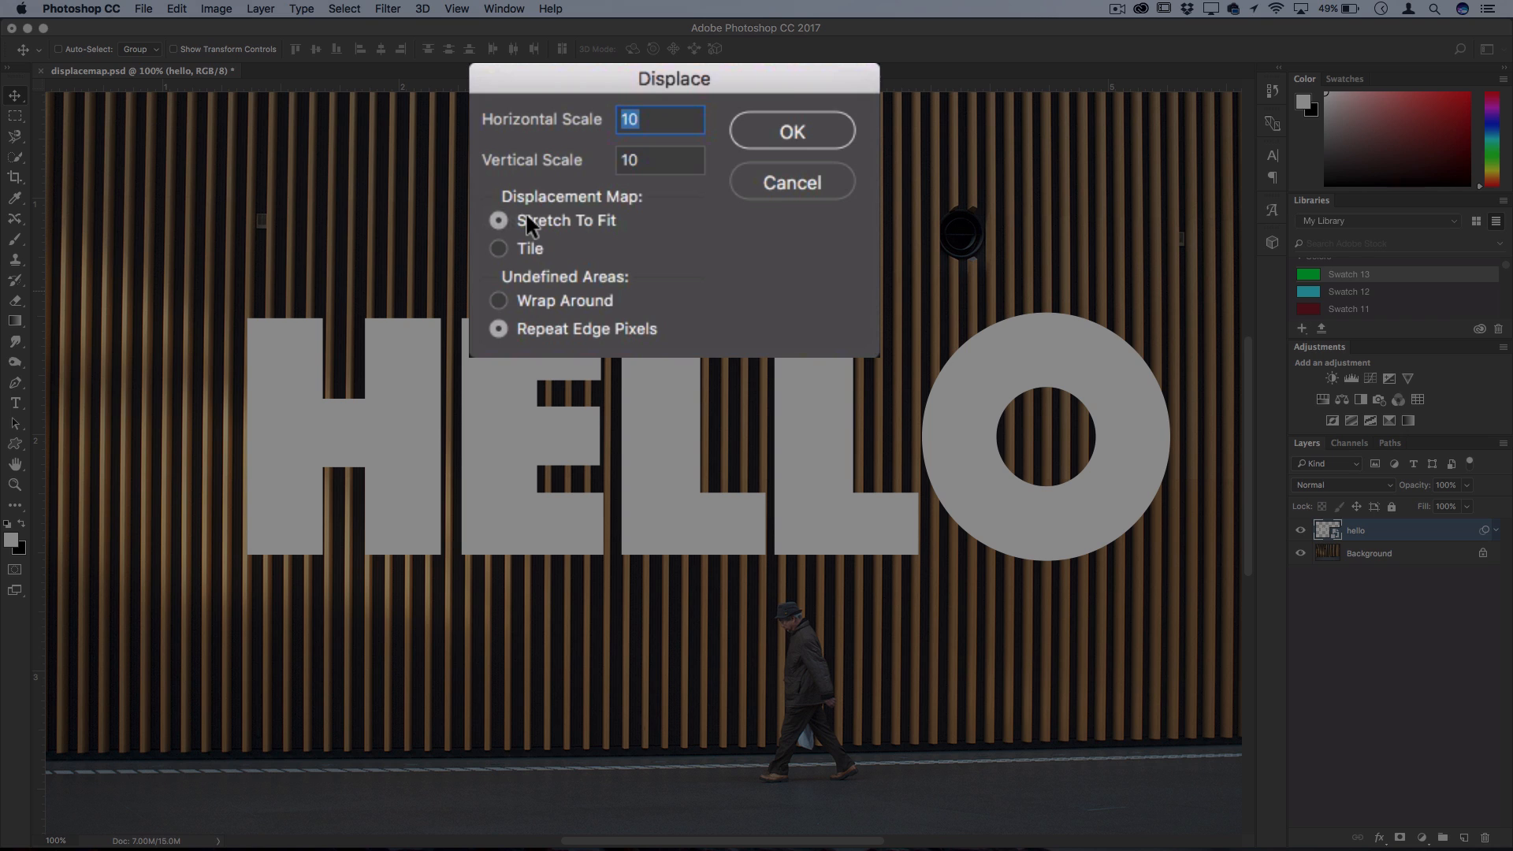
{"action": "mouse_move", "coordinate": [523, 263]}
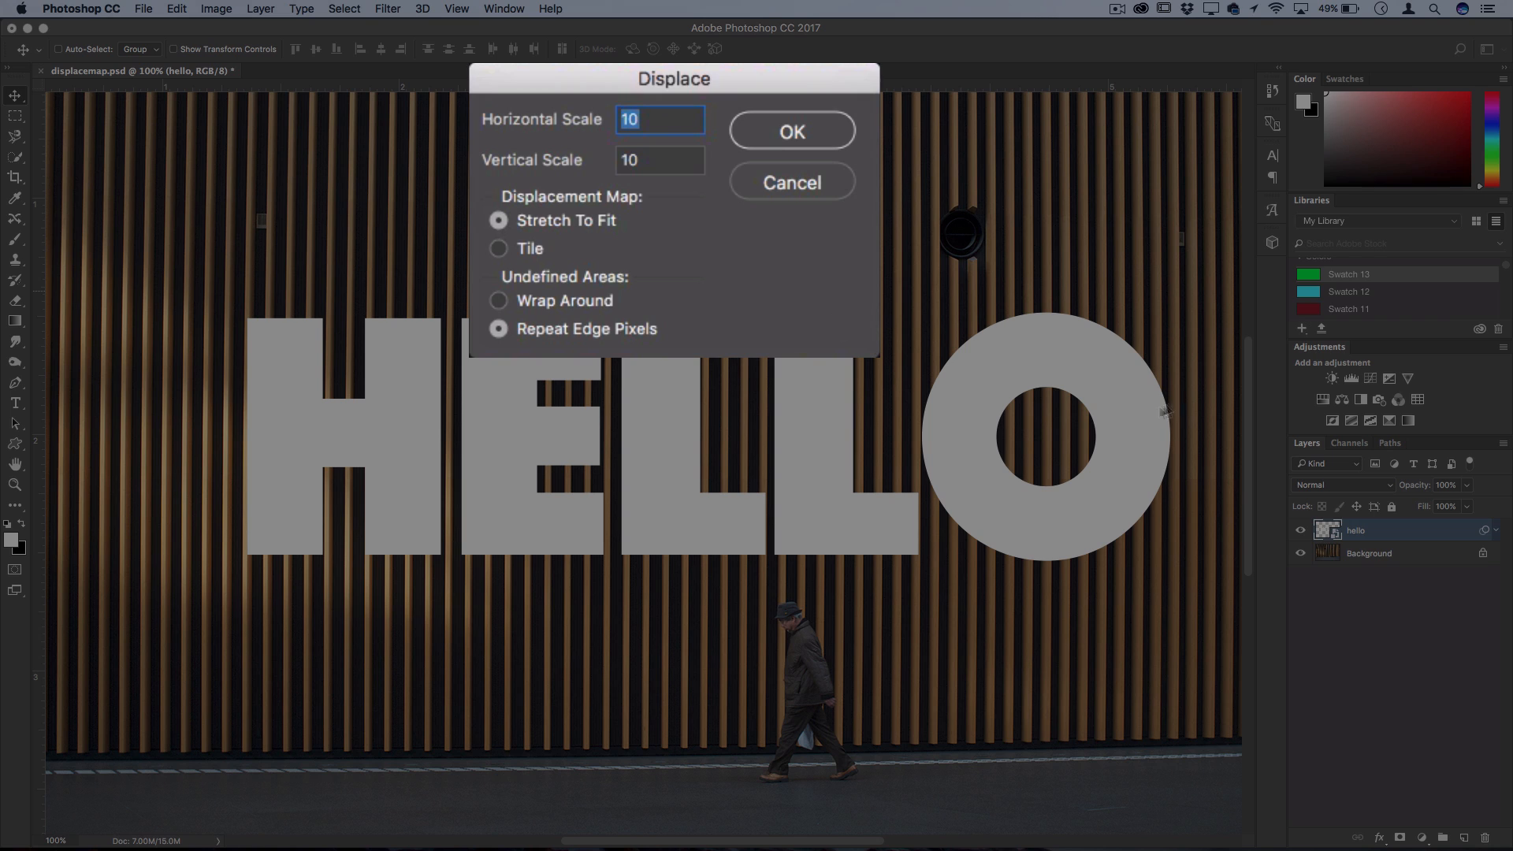
{"action": "mouse_move", "coordinate": [583, 298]}
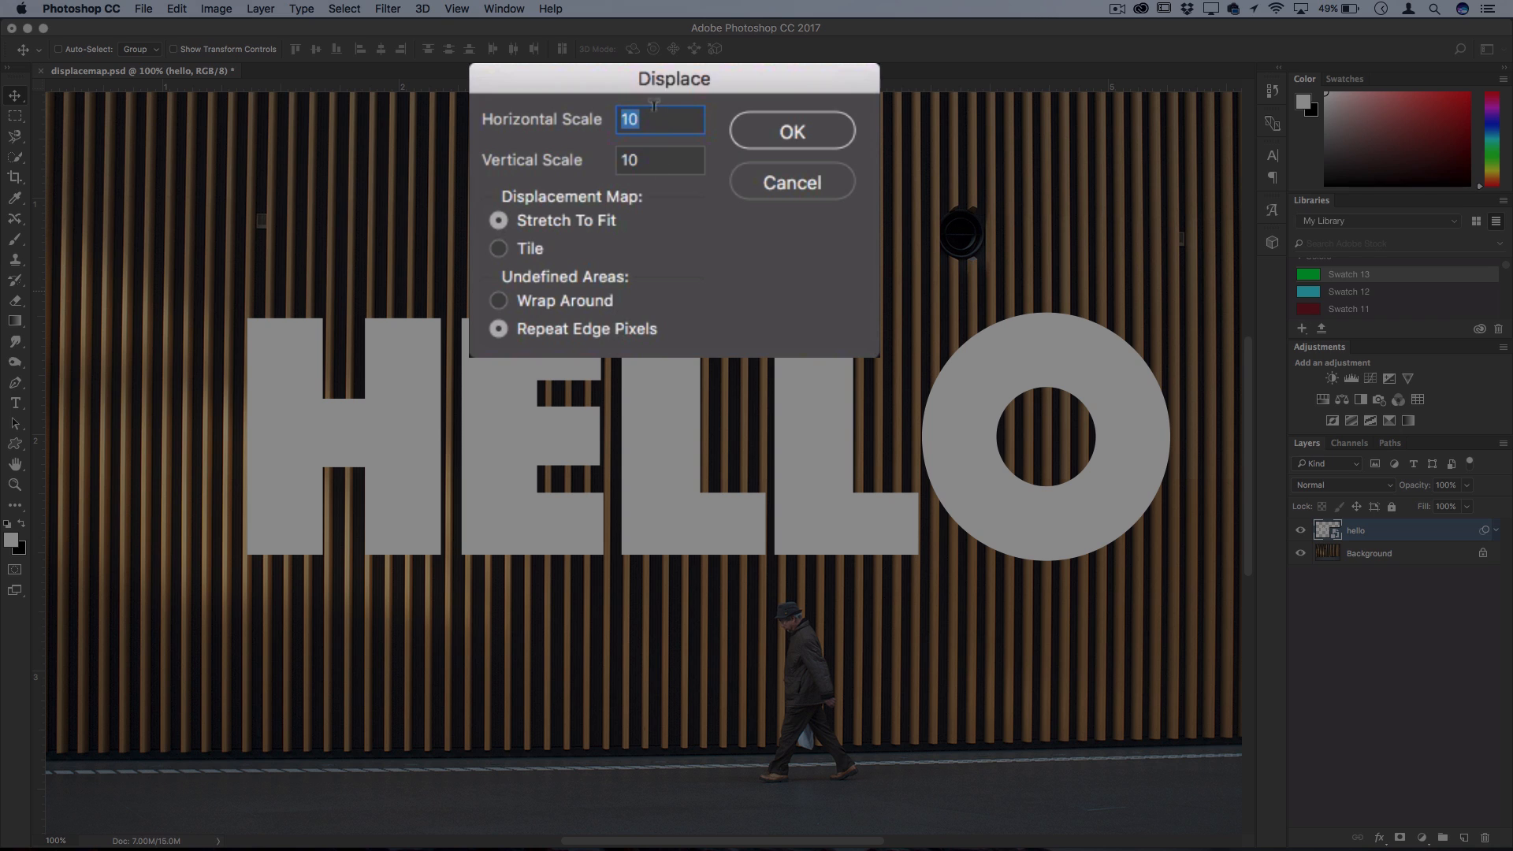
Confirm Displace at scale 10 both ways, Stretch To Fit, Repeat Edge Pixels
{"action": "left_click", "coordinate": [658, 118]}
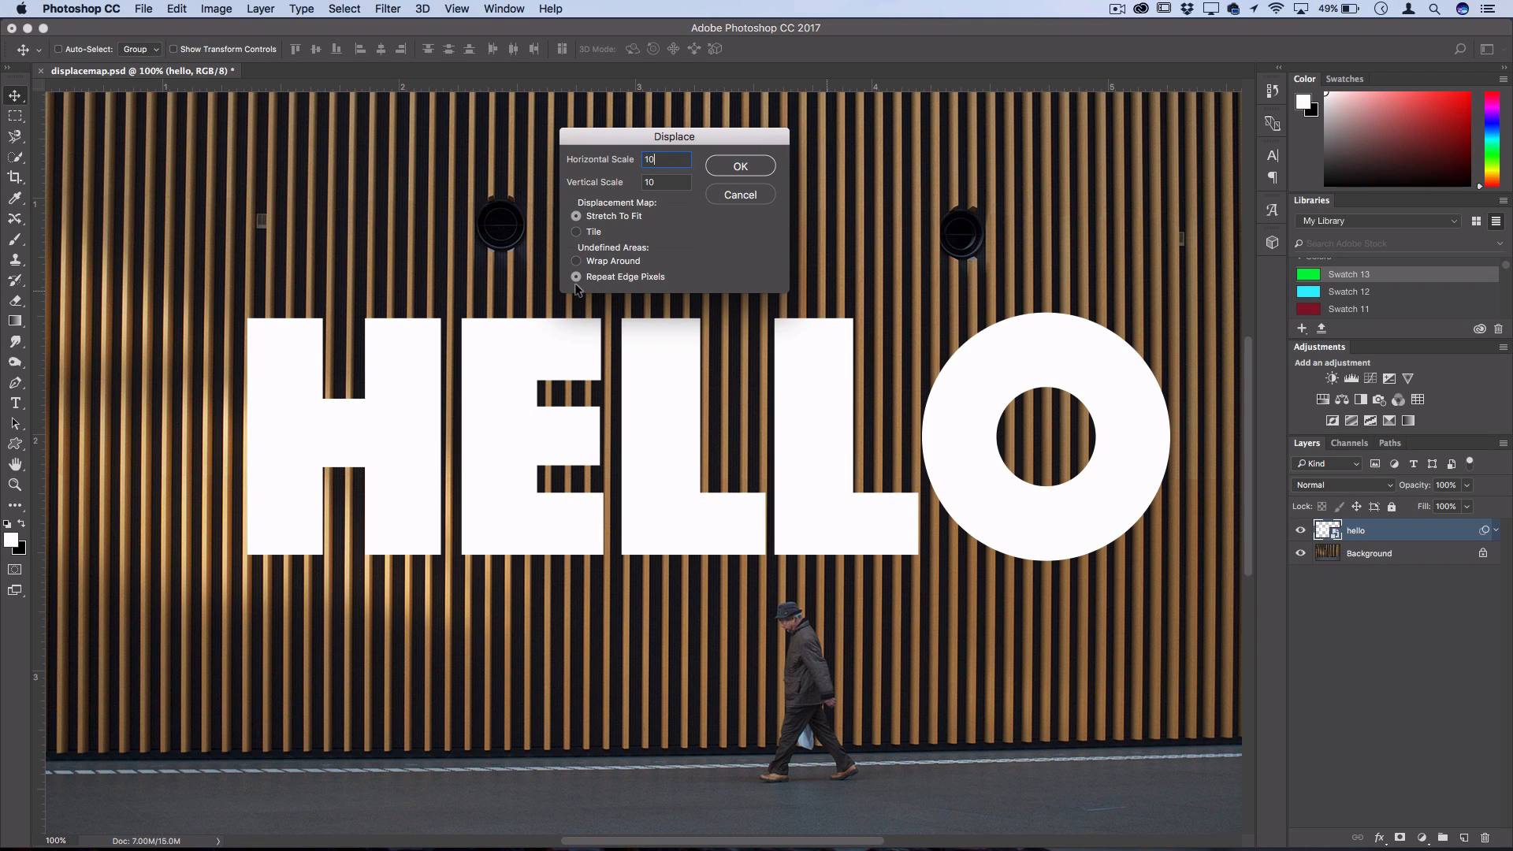
{"action": "mouse_move", "coordinate": [285, 847]}
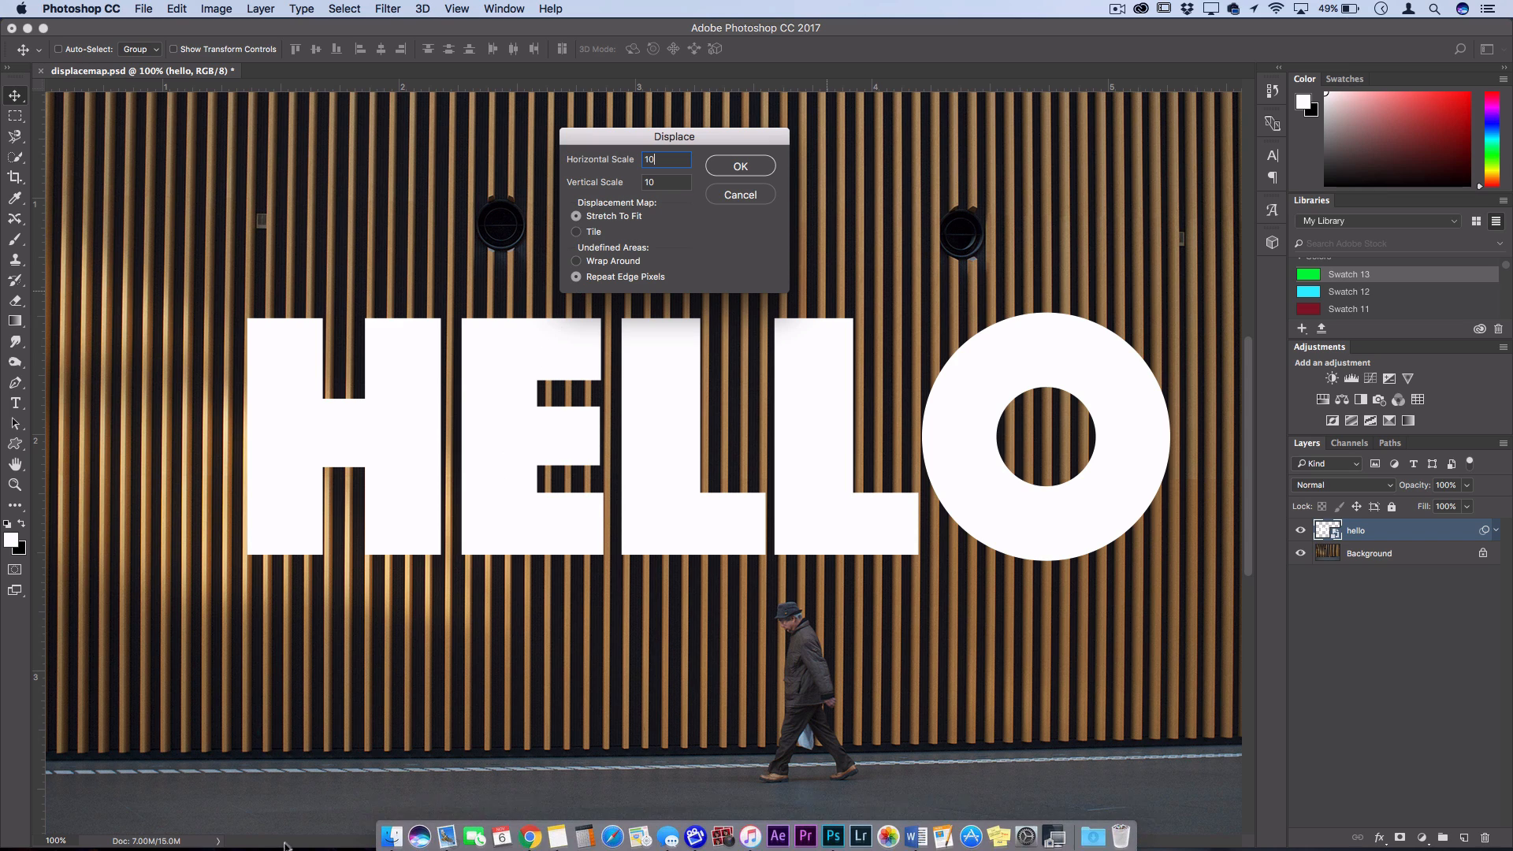
{"action": "mouse_move", "coordinate": [258, 668]}
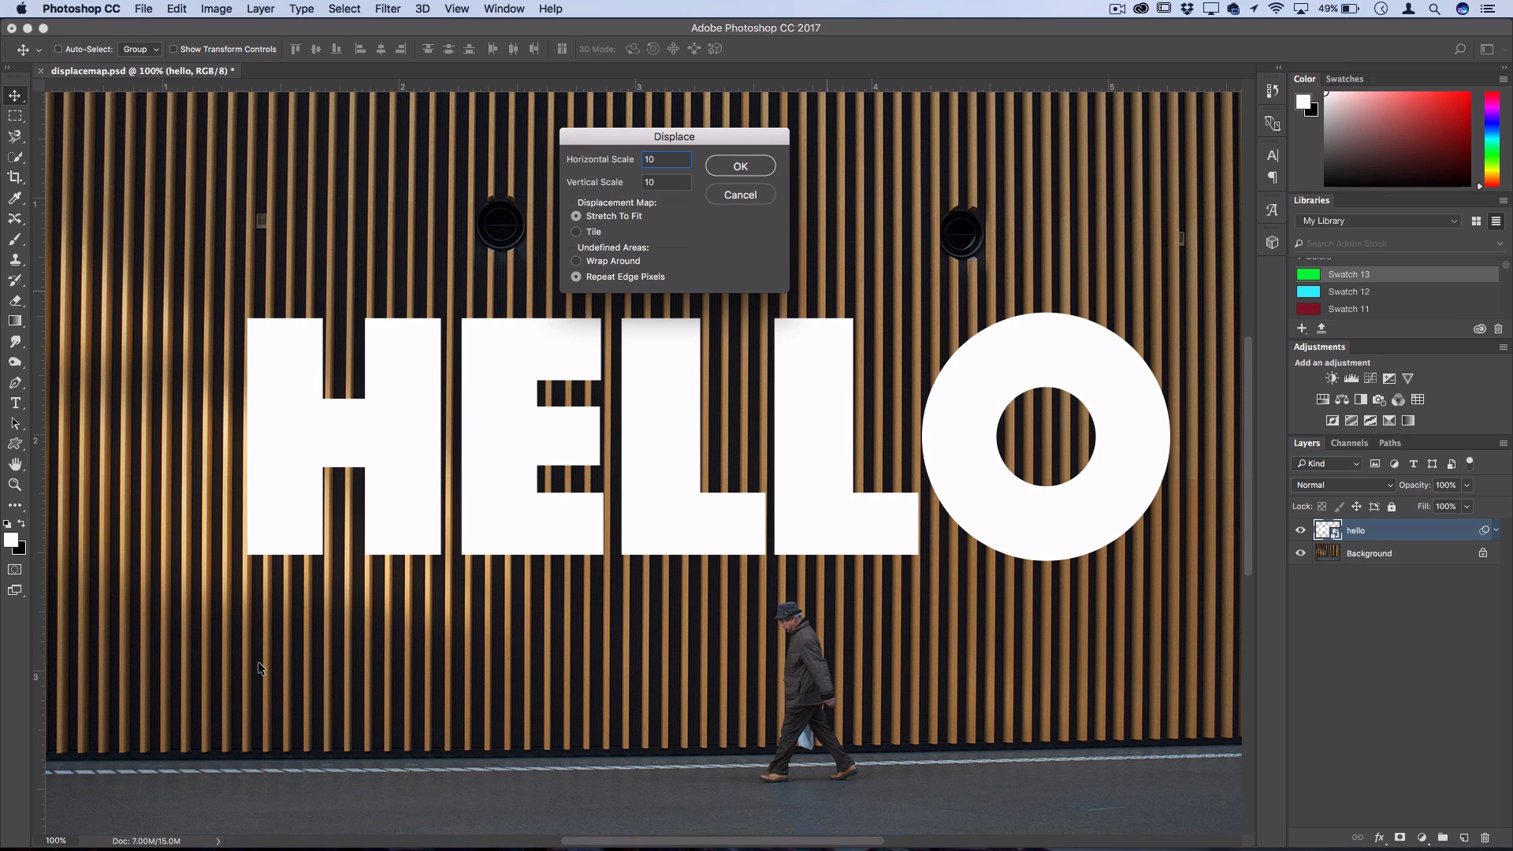
{"action": "mouse_move", "coordinate": [521, 362]}
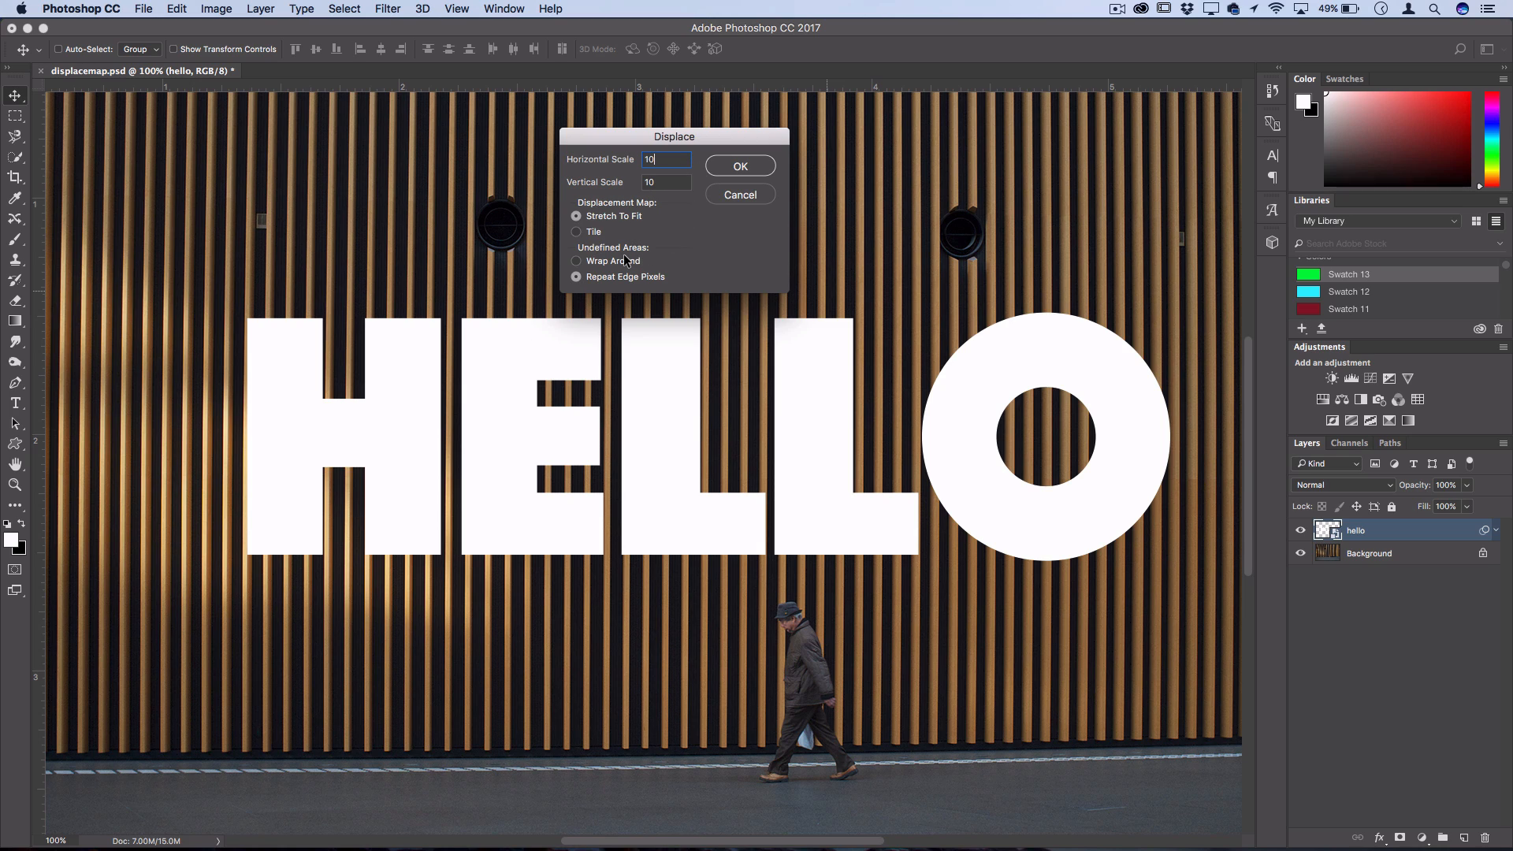
{"action": "mouse_move", "coordinate": [687, 260]}
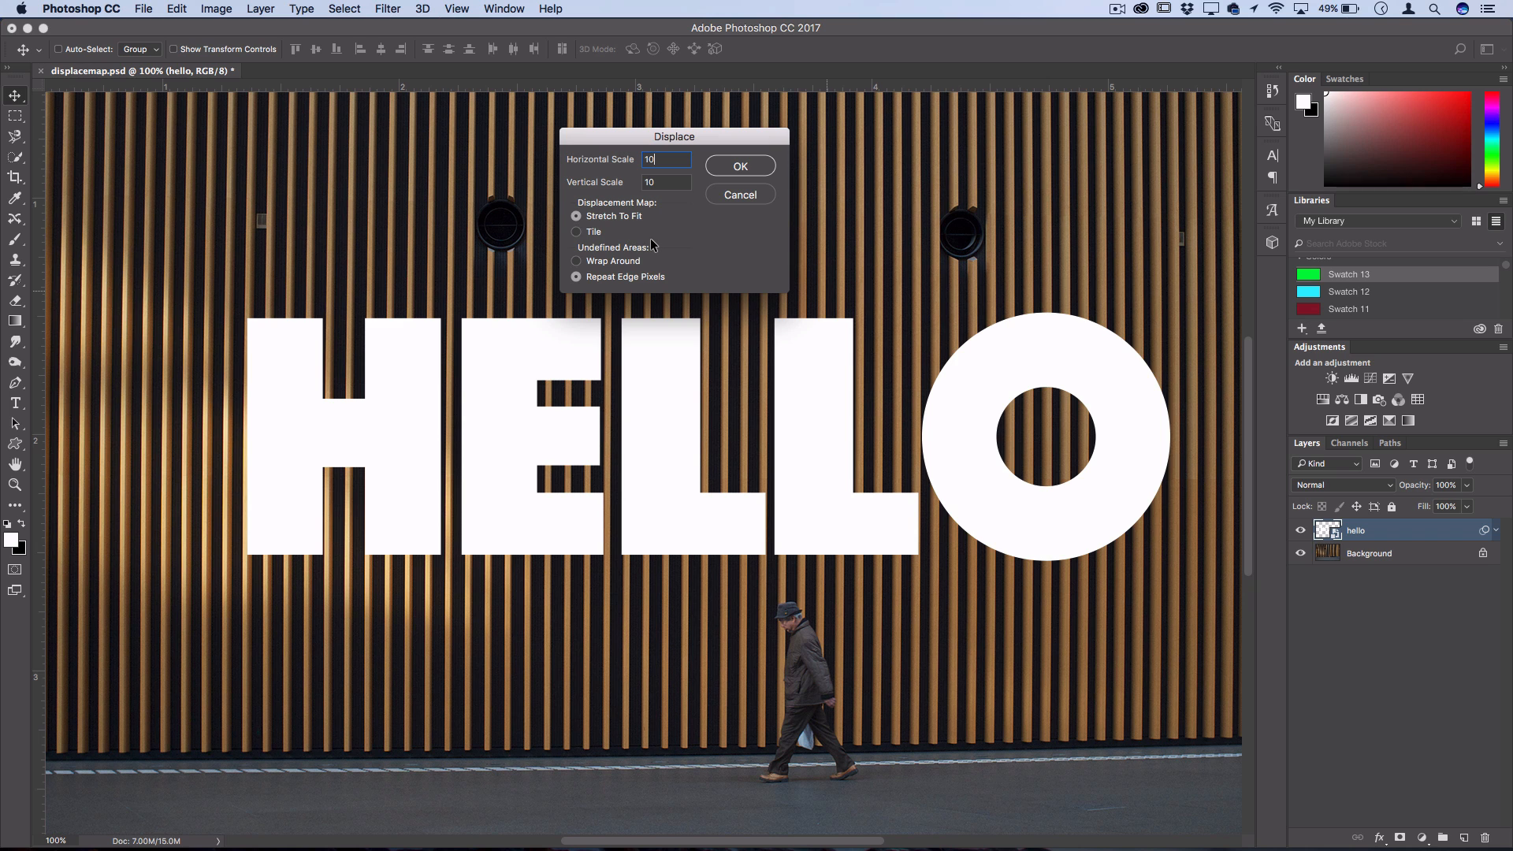
{"action": "left_click", "coordinate": [739, 165]}
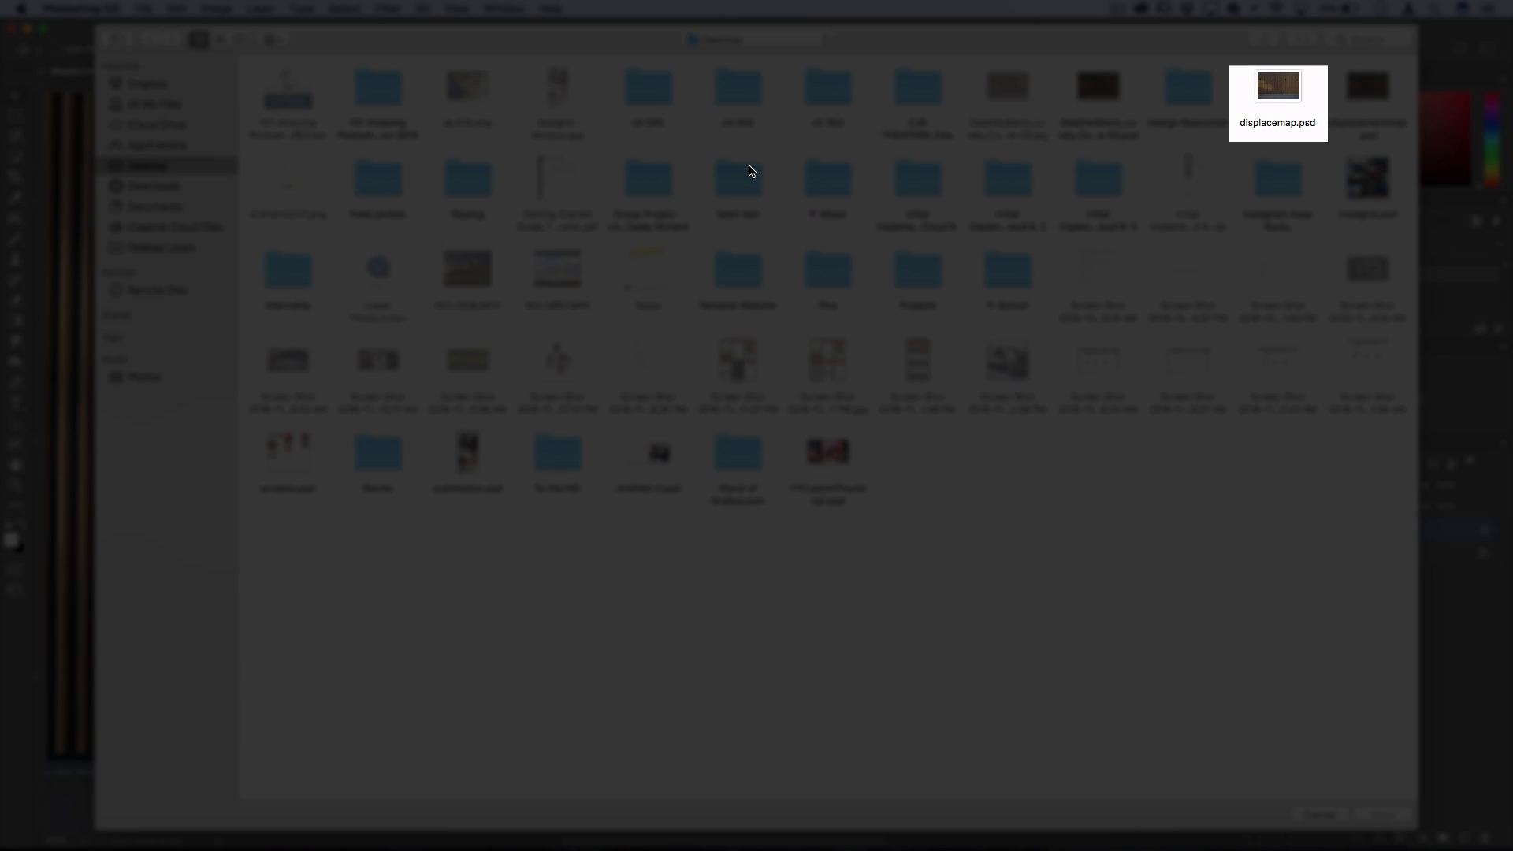
{"action": "mouse_move", "coordinate": [1273, 87]}
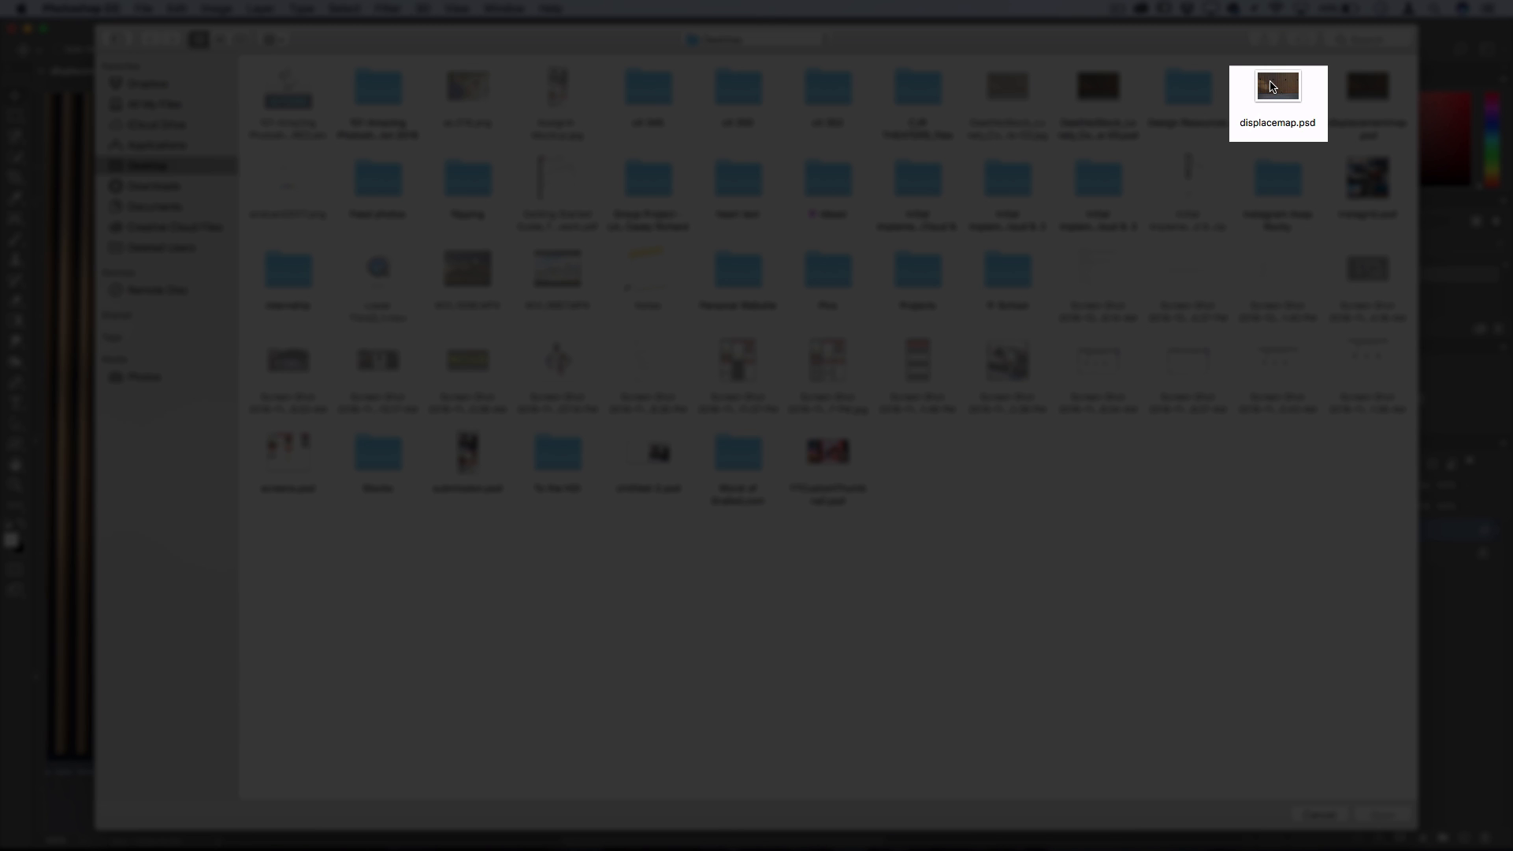
Choose displacemap.psd as the displacement map so HELLO warps along the slats
{"action": "left_click", "coordinate": [1276, 85]}
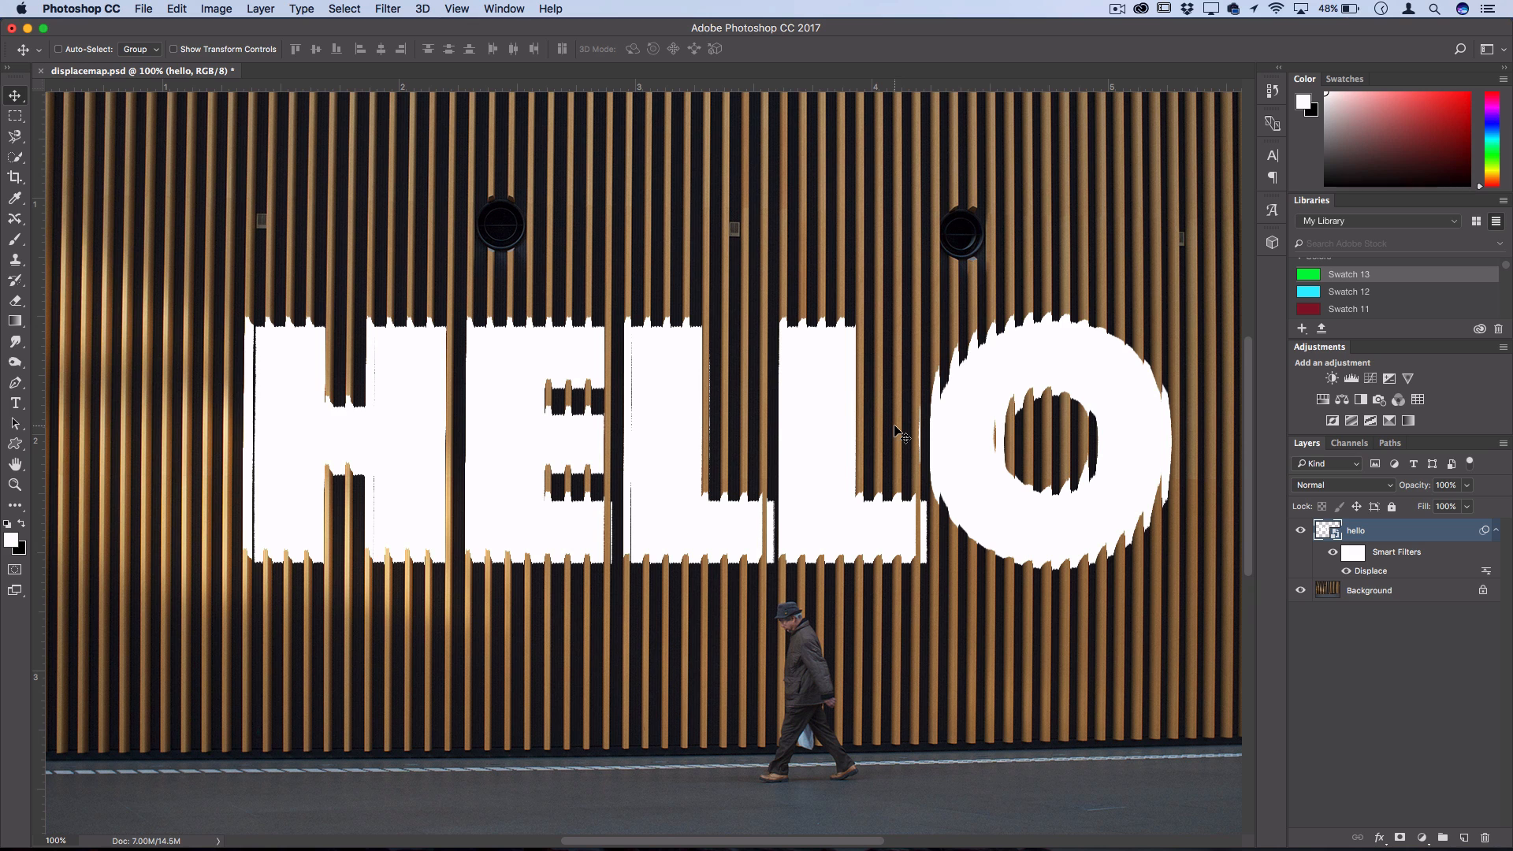
Split the Underlying Layer Blend If slider and add a lime green Color Overlay to HELLO
{"action": "right_click", "coordinate": [1355, 529]}
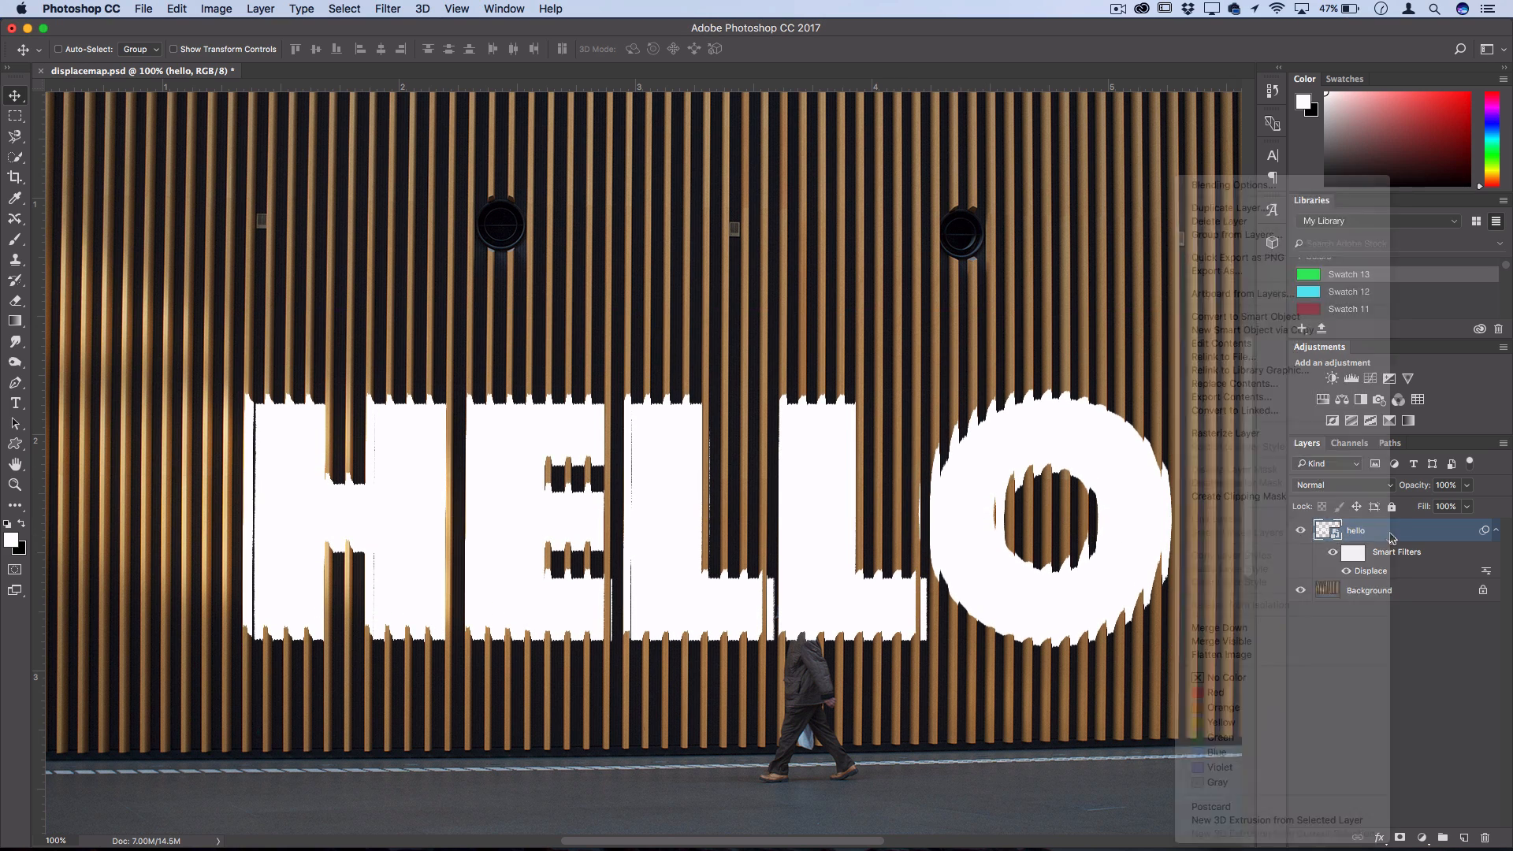
{"action": "left_click", "coordinate": [1229, 184]}
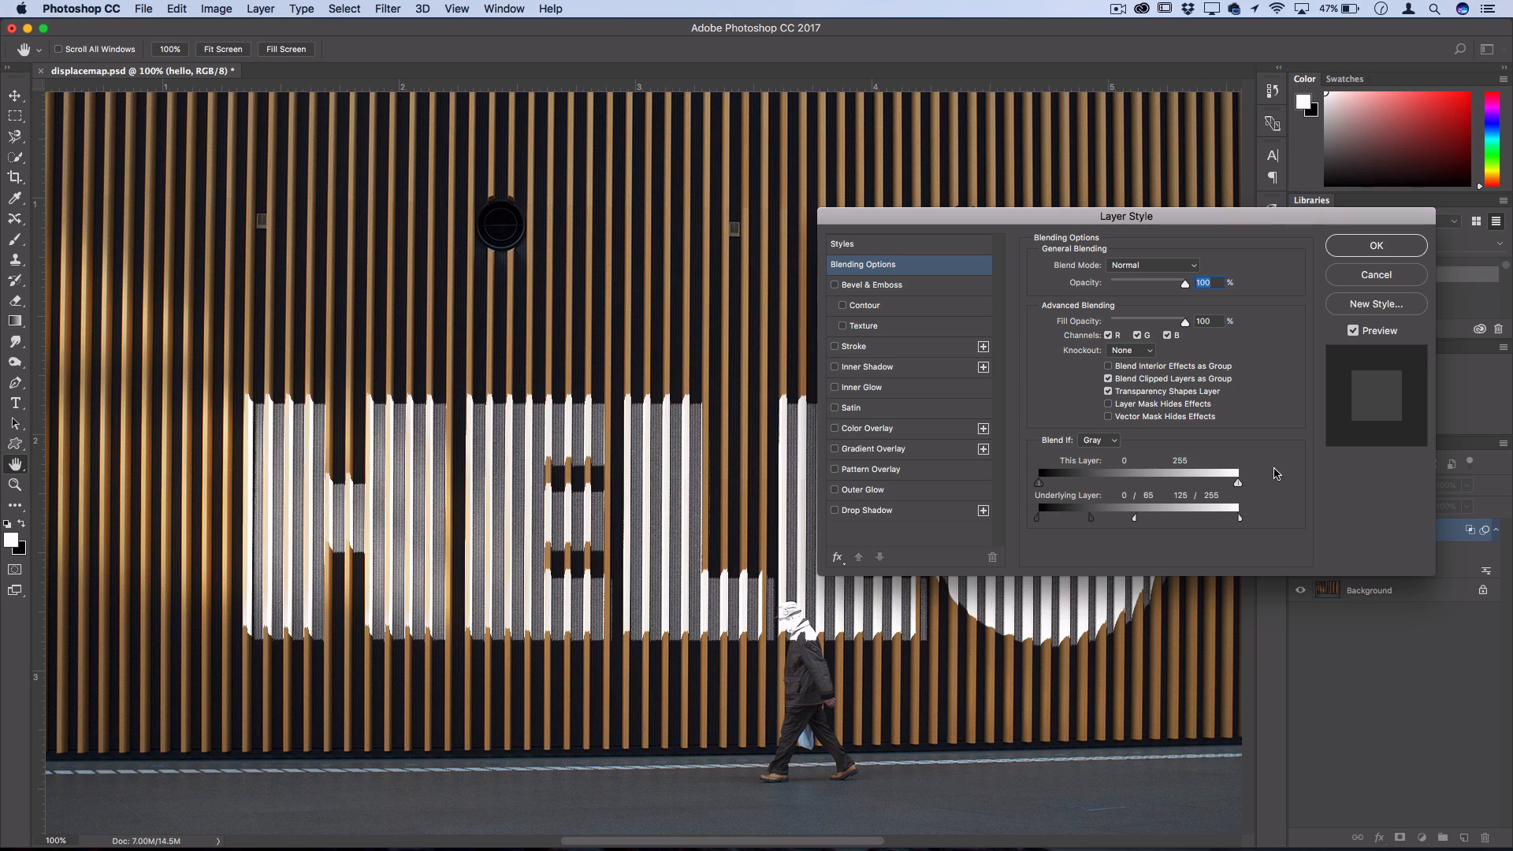
{"action": "left_click", "coordinate": [1374, 246]}
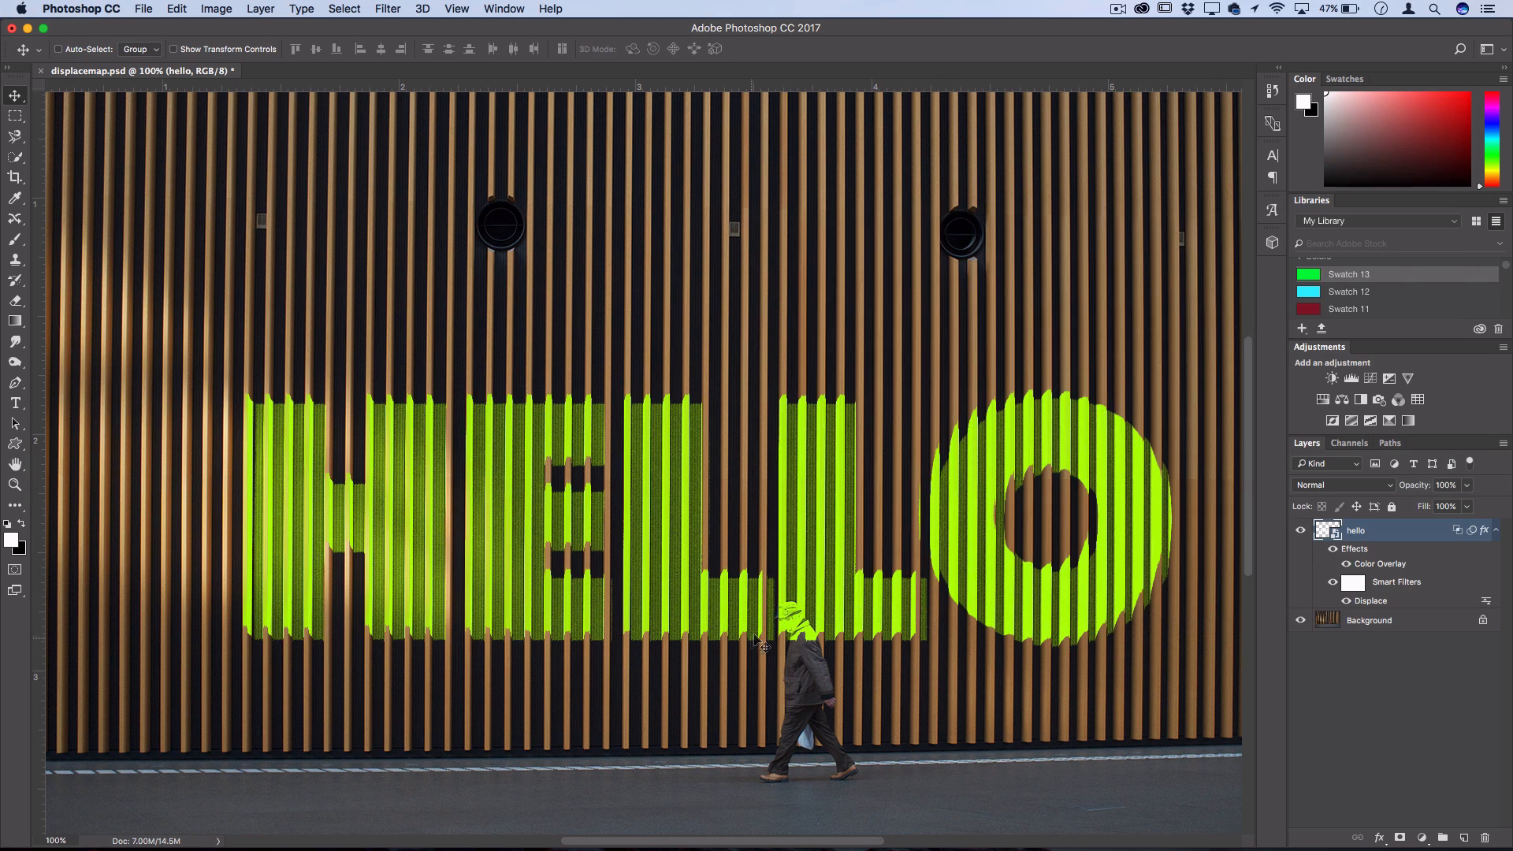
{"action": "left_click", "coordinate": [16, 133]}
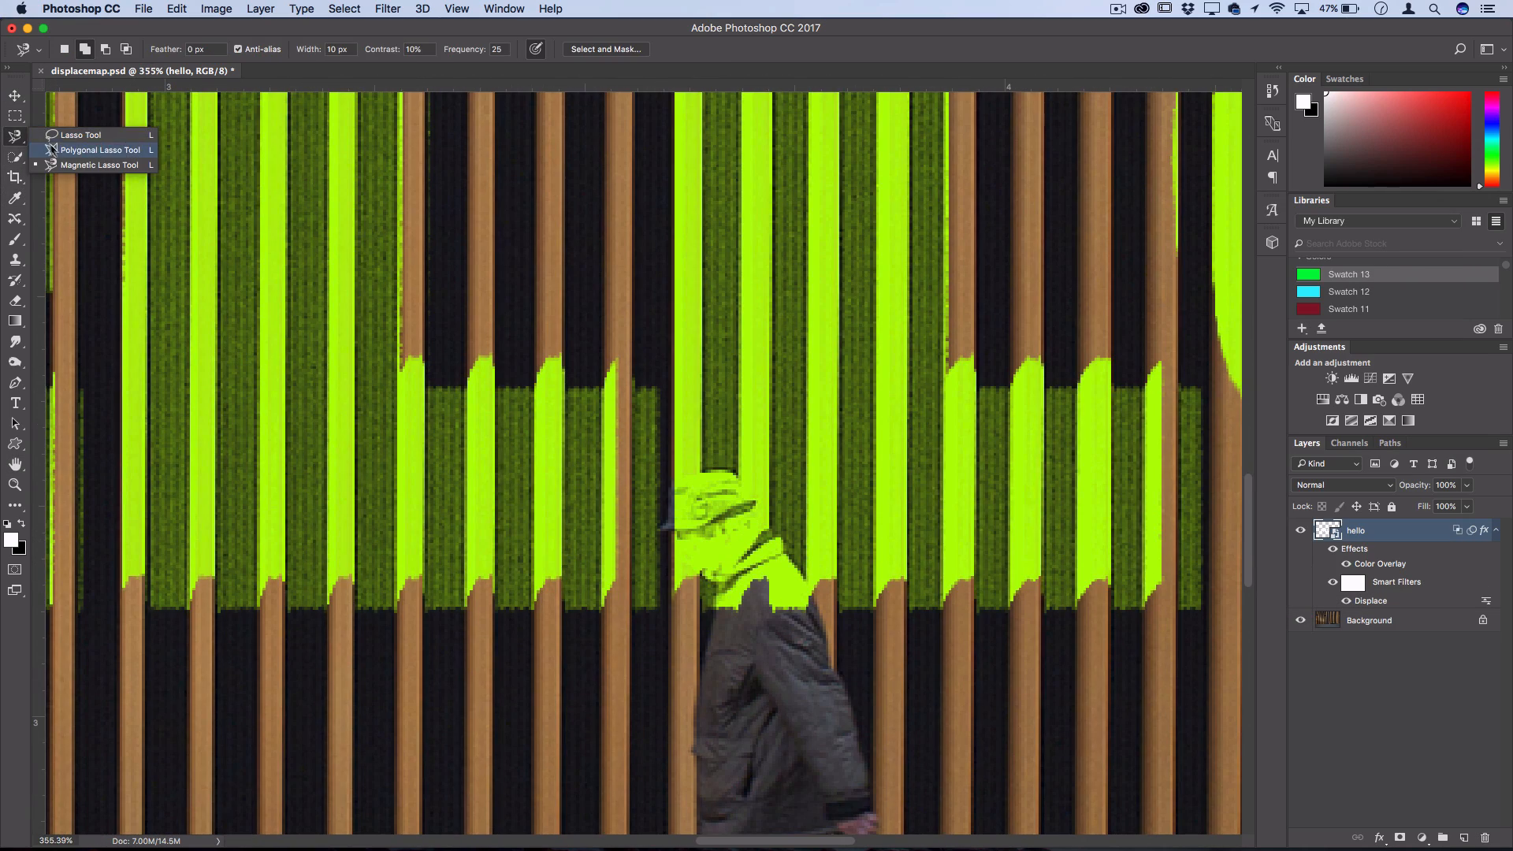
Select the man's head with the Polygonal Lasso and hide HELLO there via a layer mask
{"action": "left_click", "coordinate": [98, 150]}
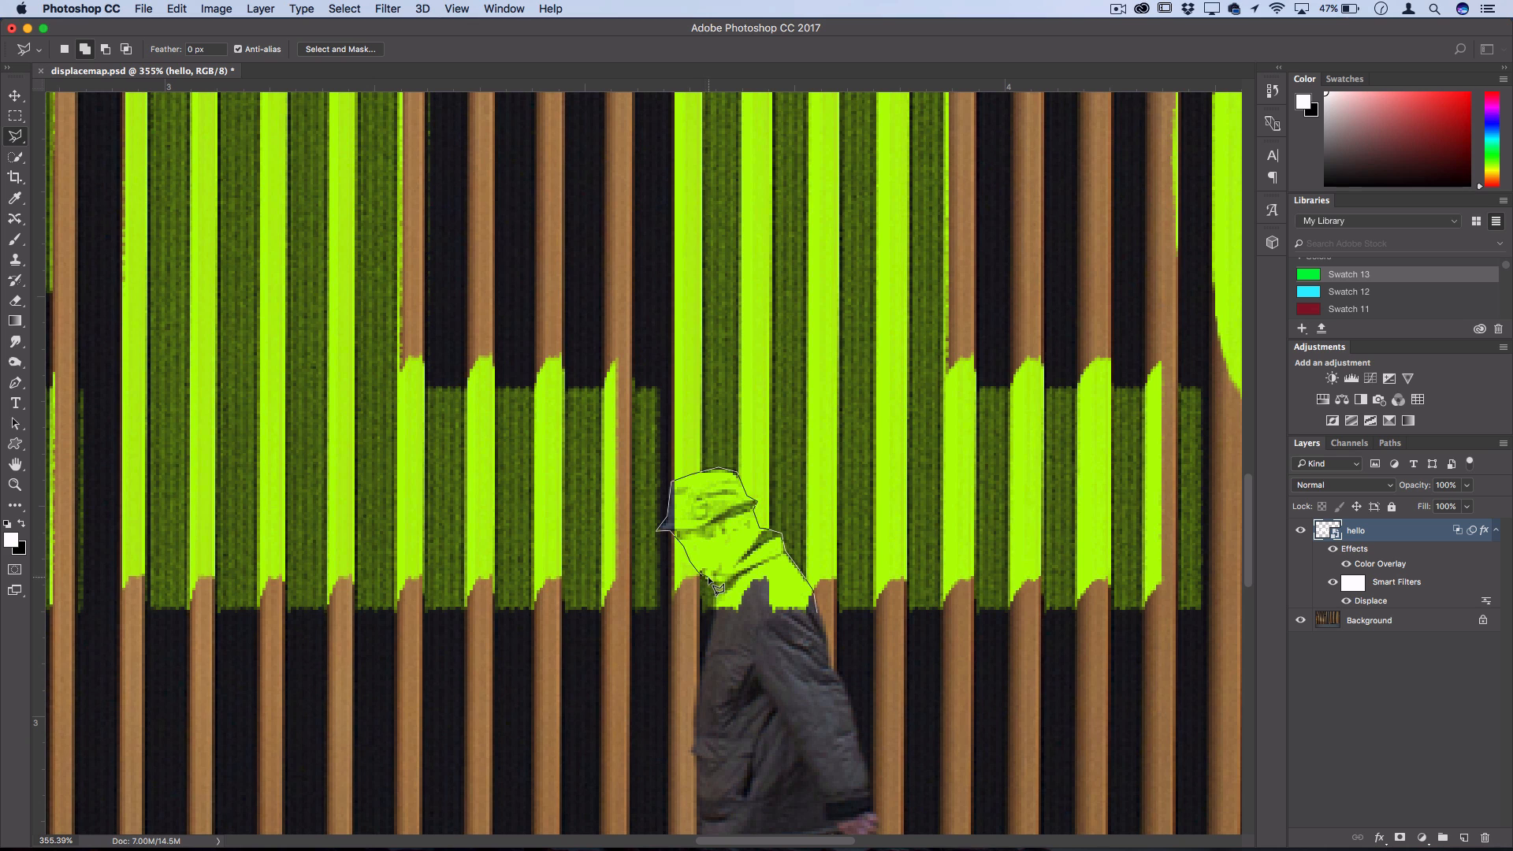
{"action": "left_click", "coordinate": [260, 10]}
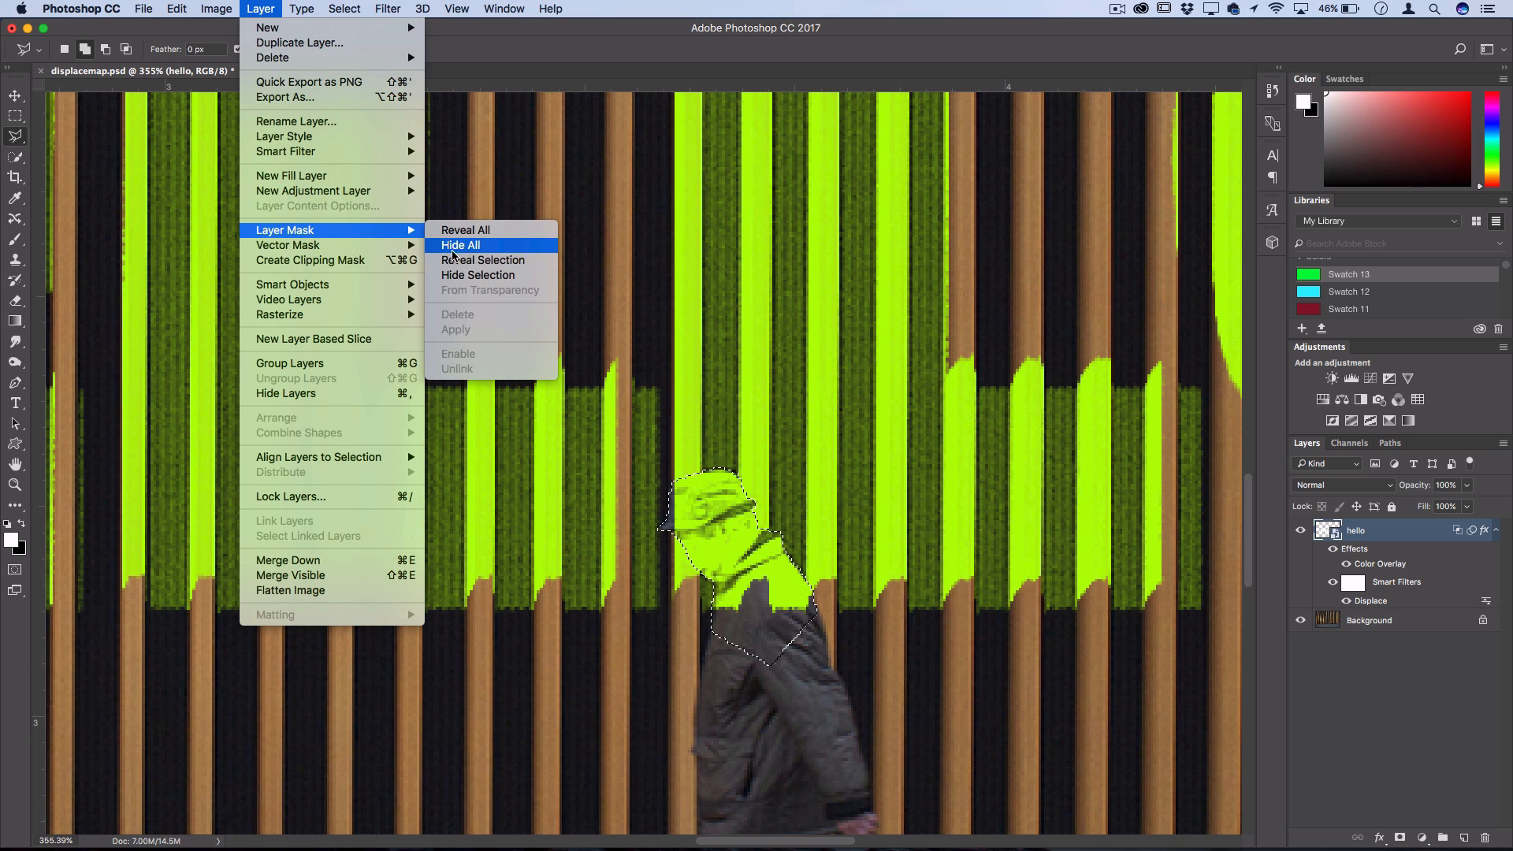
{"action": "left_click", "coordinate": [460, 244]}
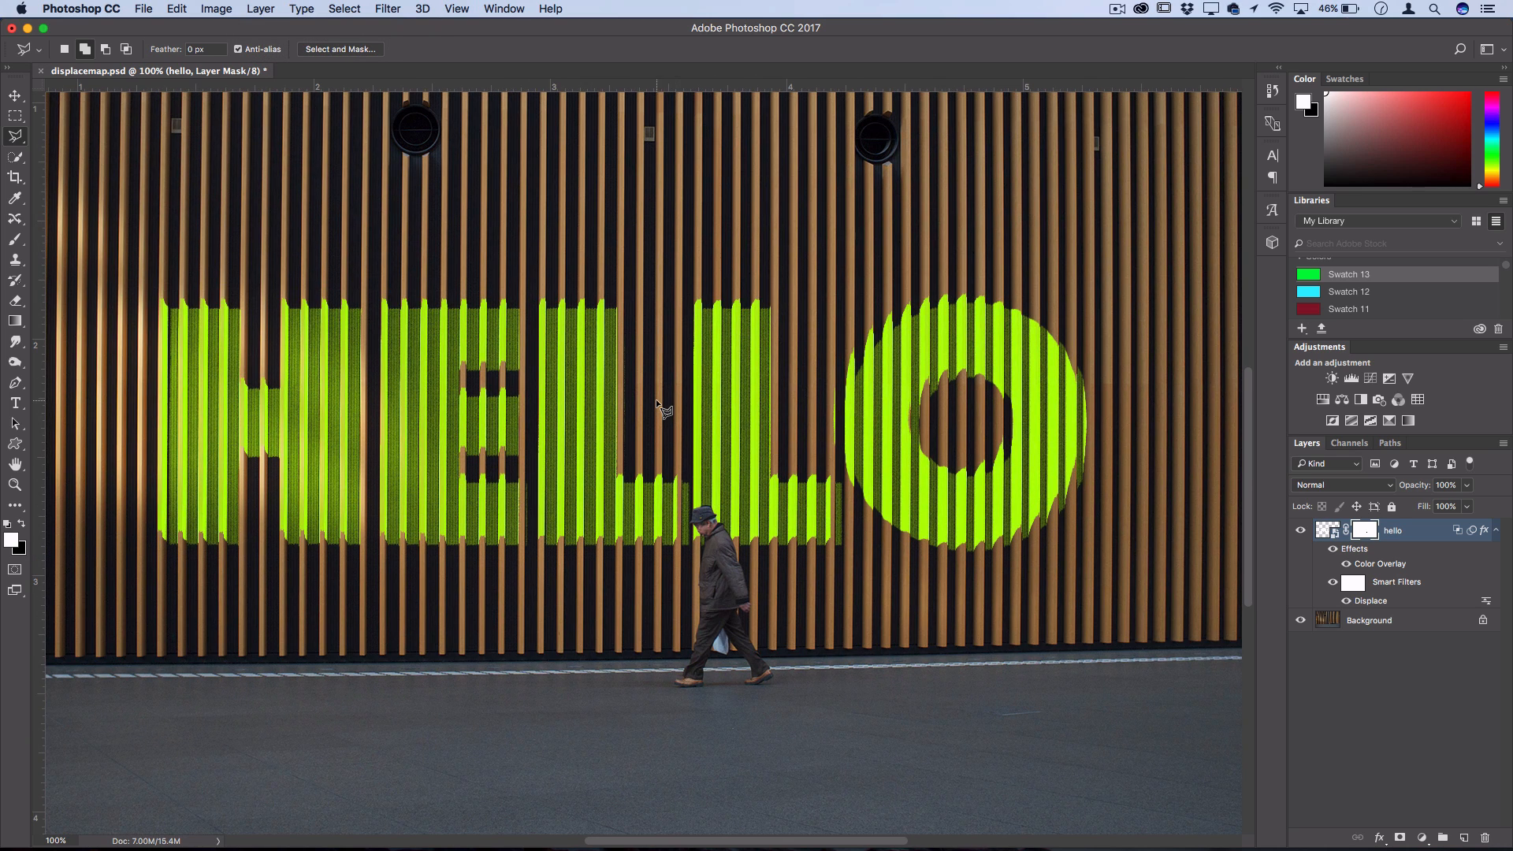